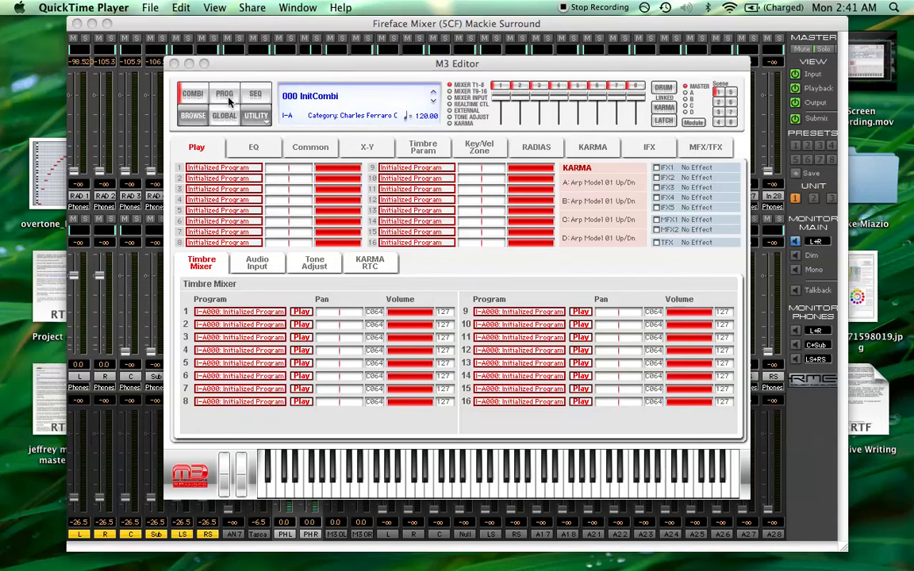
Switch to program mode and load program 016 InitRadiasProg.
{"action": "left_click", "coordinate": [225, 95]}
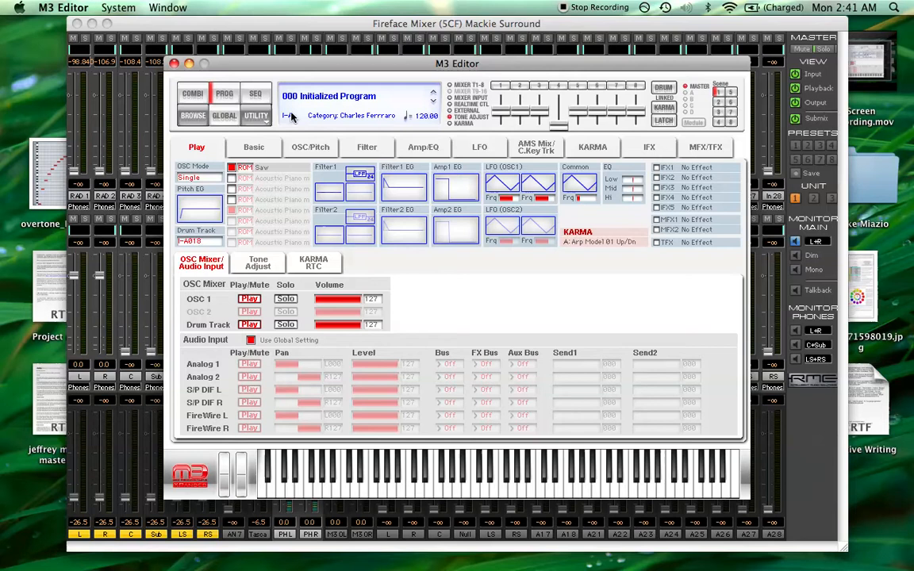
{"action": "left_click", "coordinate": [287, 118]}
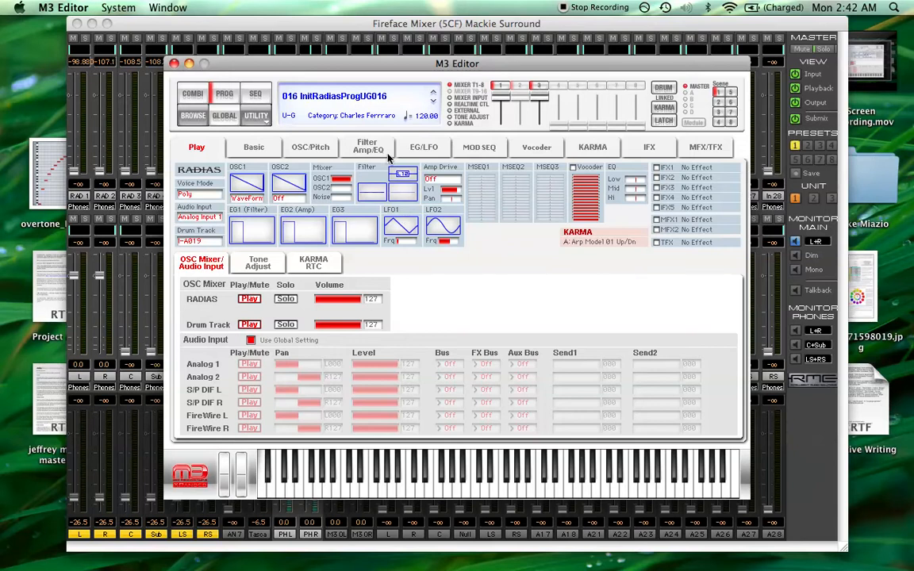
Set OSC1 waveform to Tri and transpose it up 12 semitones.
{"action": "left_click", "coordinate": [311, 146]}
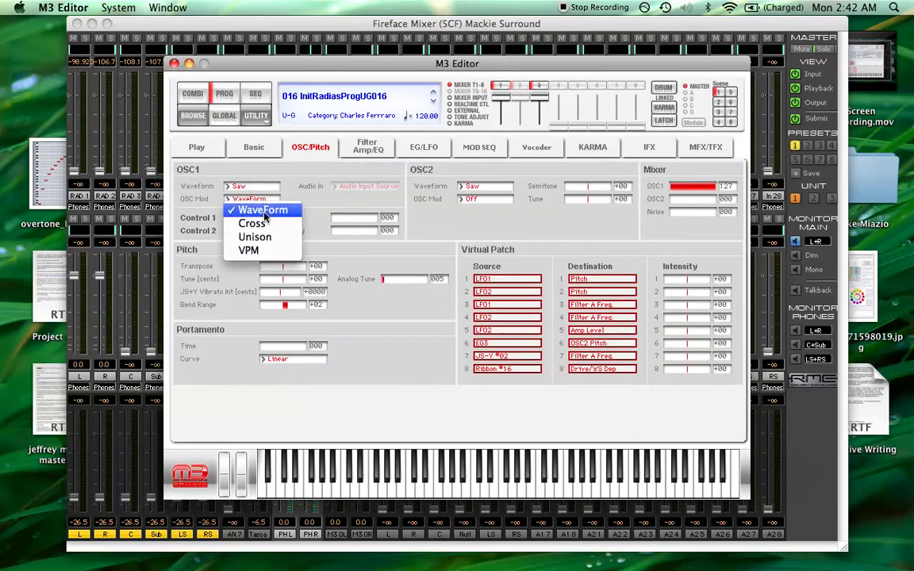
{"action": "mouse_move", "coordinate": [251, 222]}
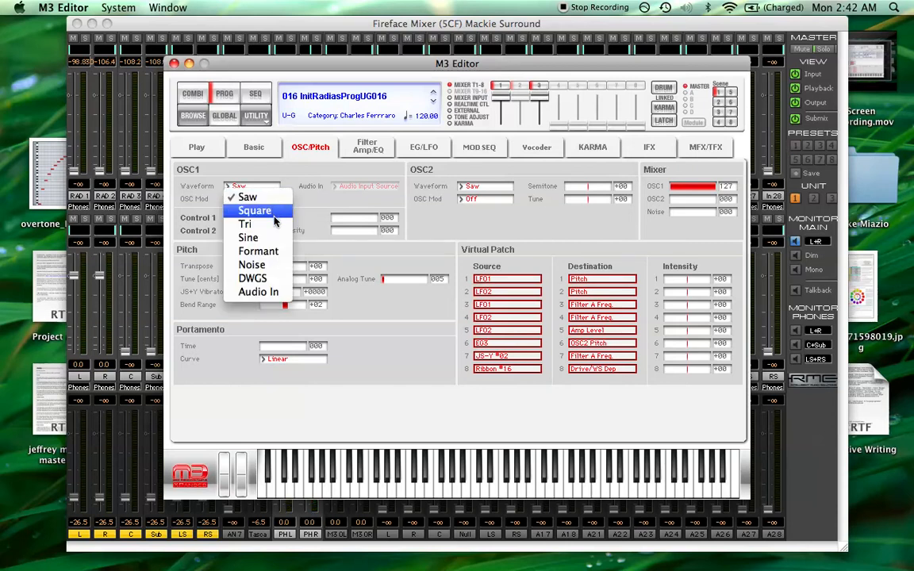
{"action": "left_click", "coordinate": [244, 223]}
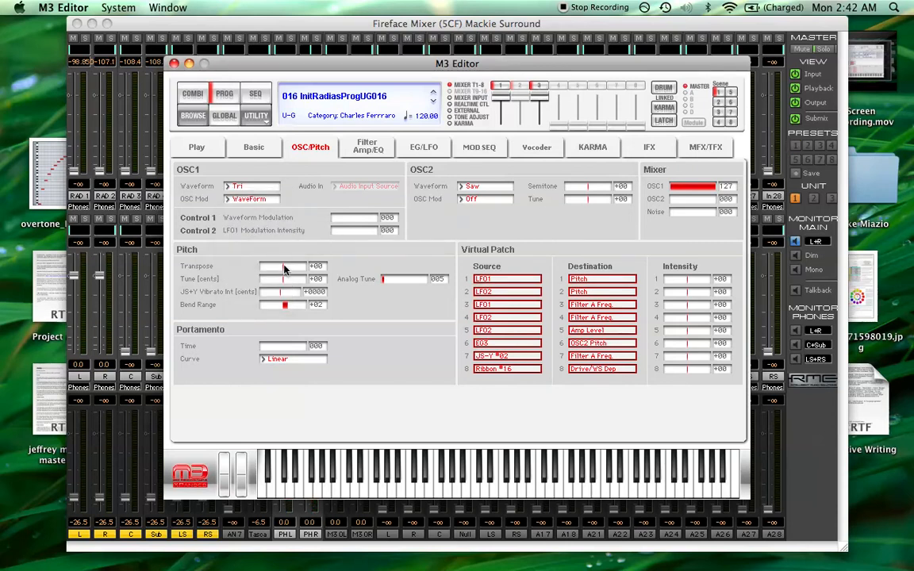
{"action": "left_click_drag", "start_coordinate": [272, 267], "coordinate": [287, 267]}
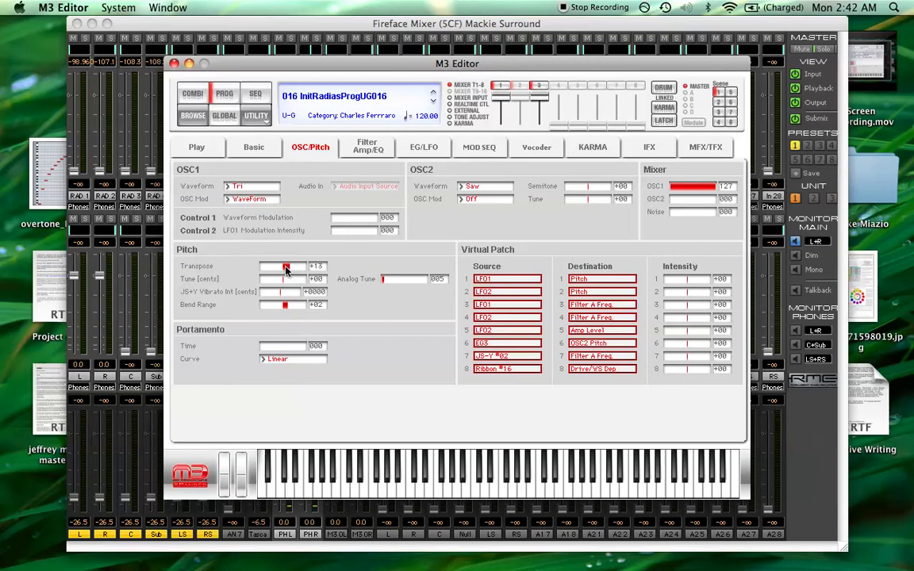
{"action": "left_click_drag", "start_coordinate": [285, 266], "coordinate": [284, 267]}
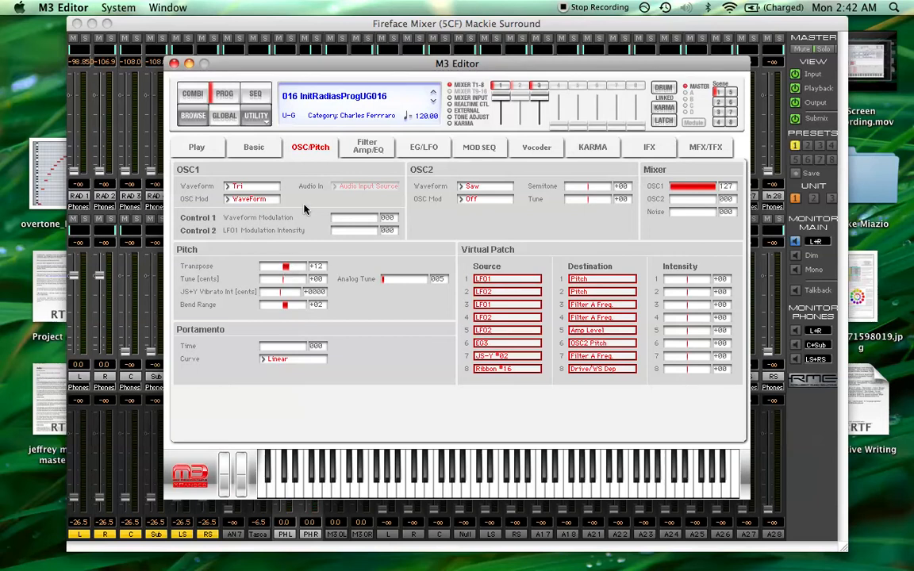
{"action": "mouse_move", "coordinate": [352, 178]}
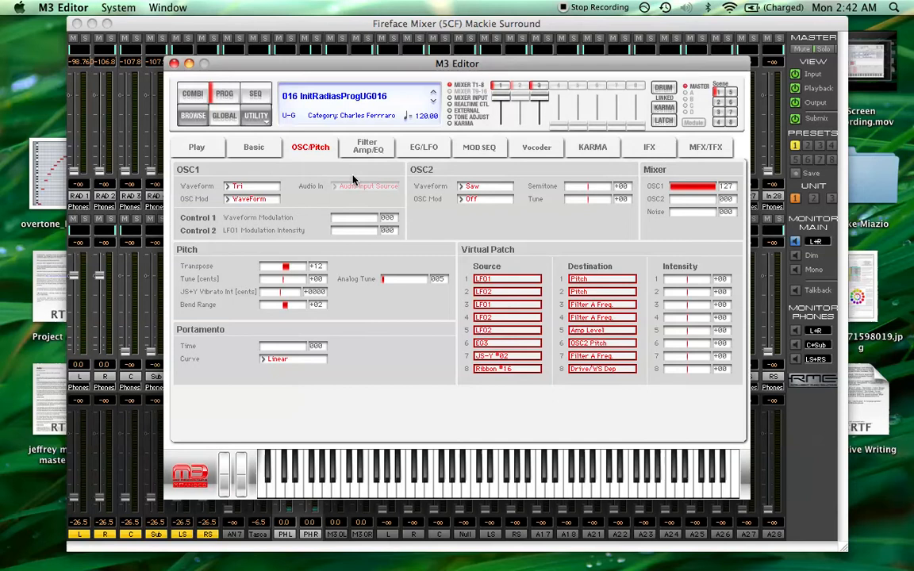
{"action": "left_click", "coordinate": [580, 234]}
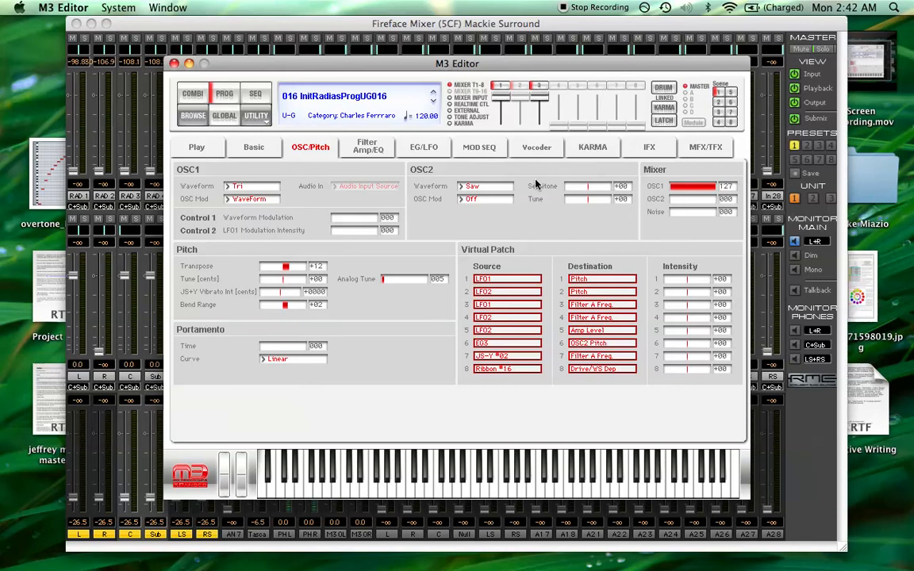
Route the filters individually with Filter B as LPF and raise the Drive depth.
{"action": "left_click", "coordinate": [366, 146]}
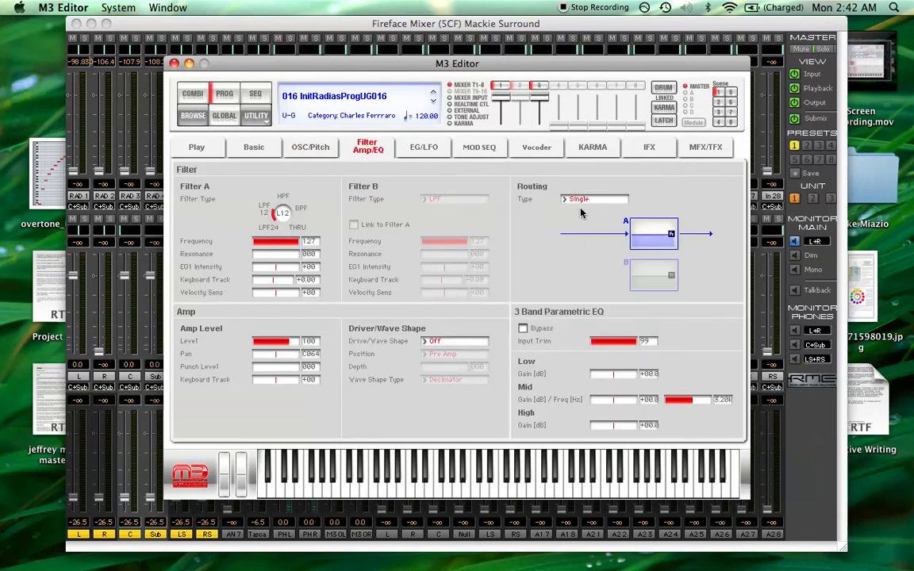
{"action": "left_click", "coordinate": [594, 198]}
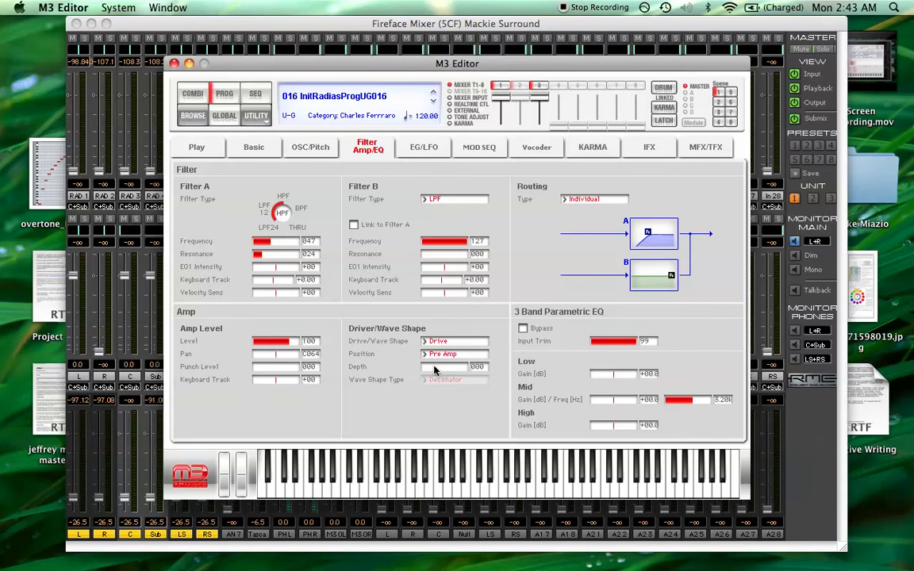
{"action": "left_click_drag", "start_coordinate": [412, 366], "coordinate": [478, 366]}
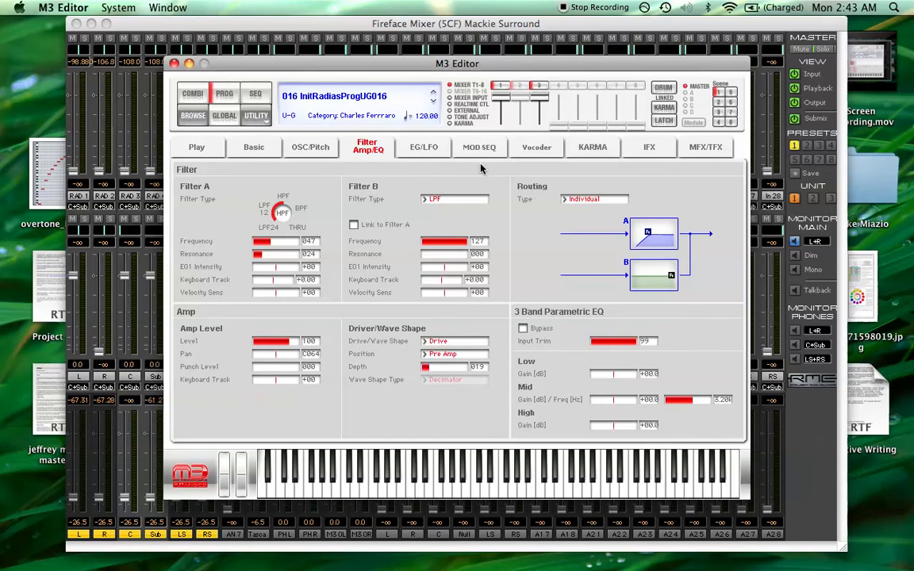
{"action": "left_click", "coordinate": [479, 146]}
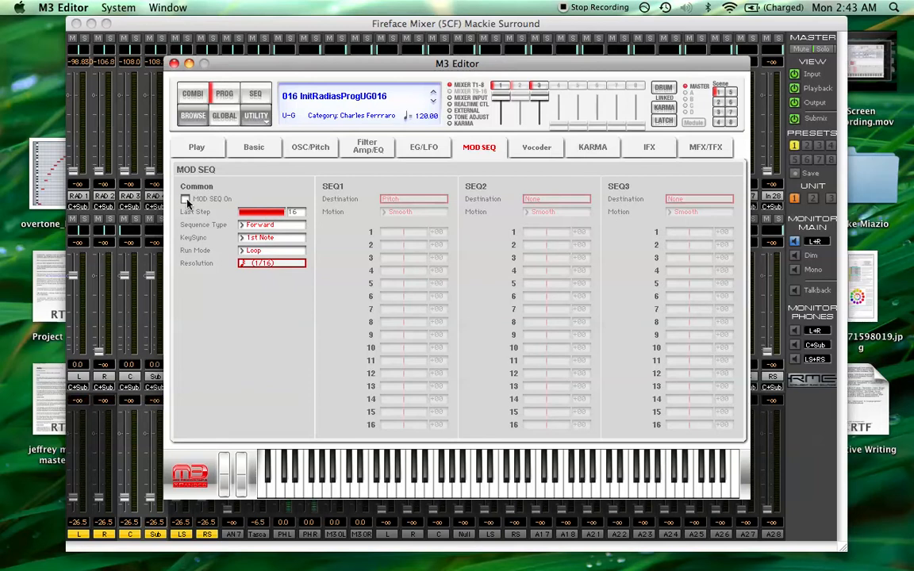
Turn the mod sequencer on with KeySync Each Note, One Shot run mode and SEQ1 Step motion.
{"action": "left_click", "coordinate": [270, 226]}
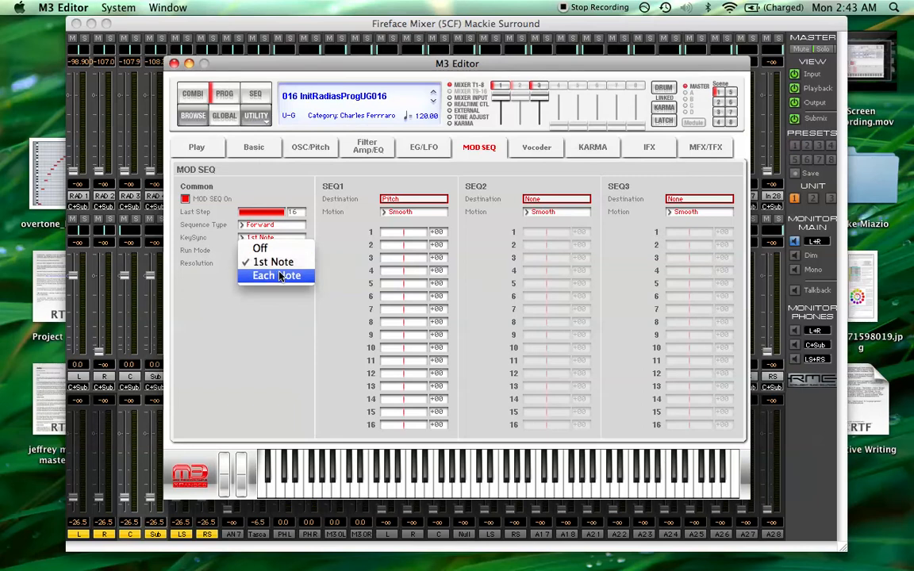
{"action": "left_click", "coordinate": [276, 276]}
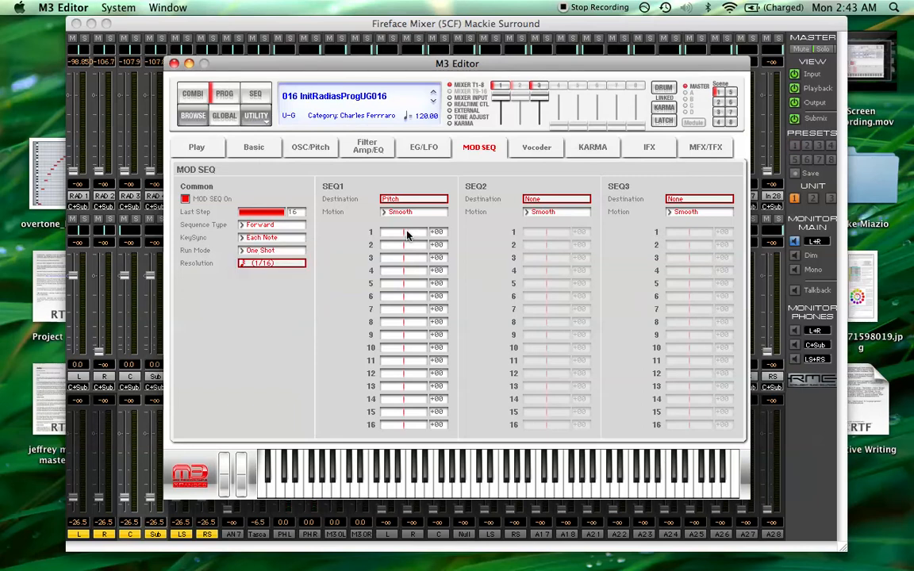
{"action": "left_click", "coordinate": [412, 213]}
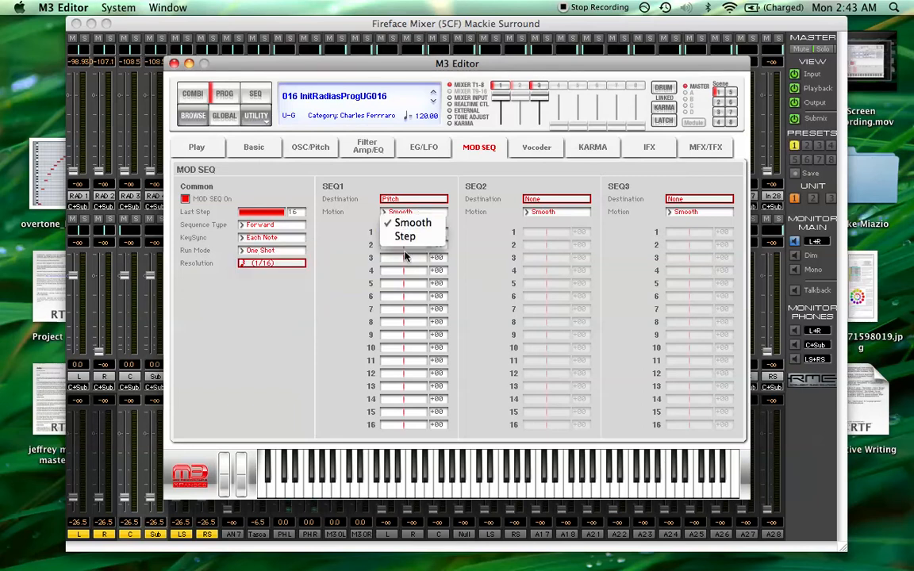
{"action": "left_click", "coordinate": [406, 234]}
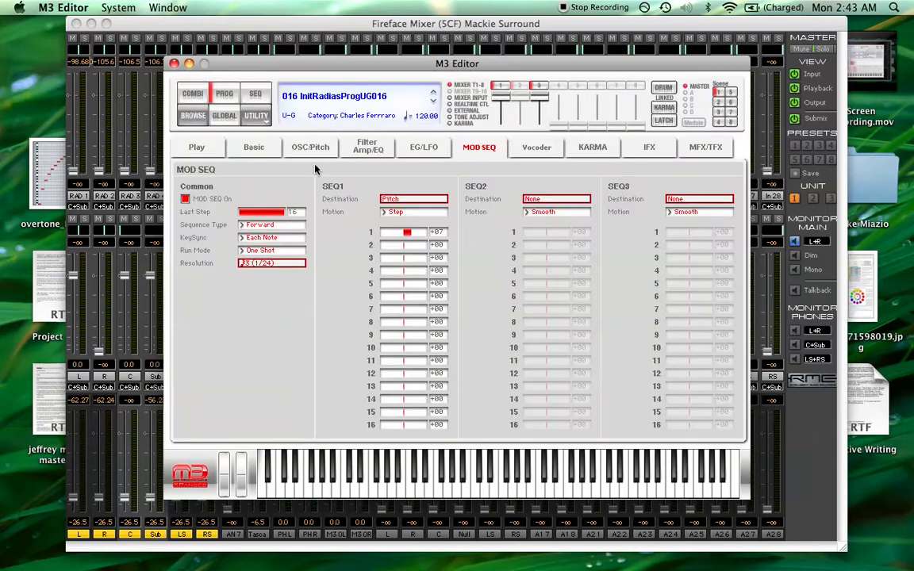
{"action": "left_click", "coordinate": [311, 146]}
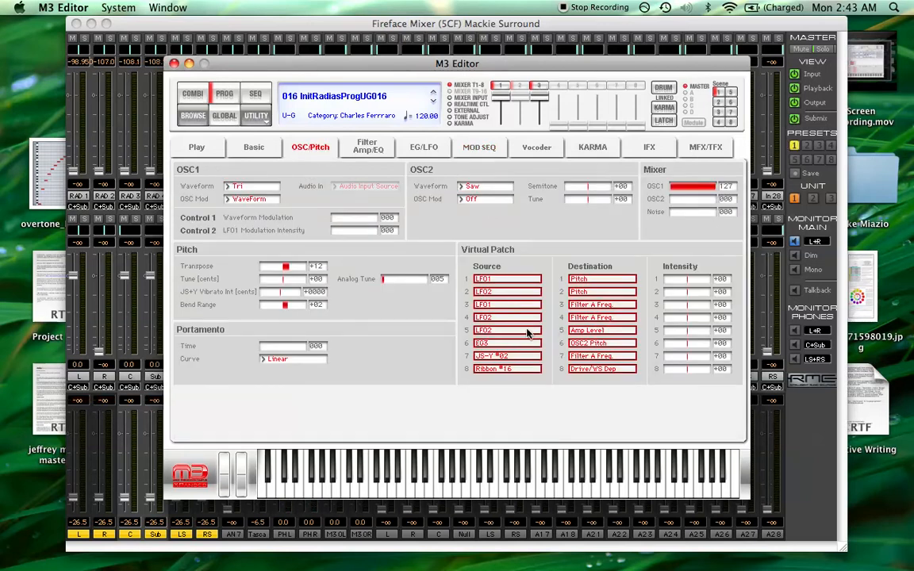
{"action": "mouse_move", "coordinate": [507, 291]}
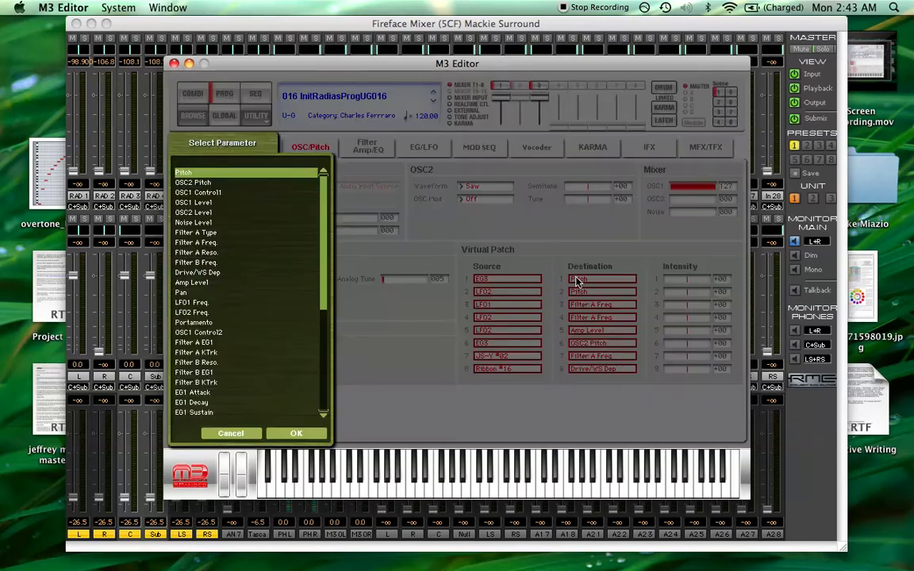
Point virtual patch 3 at a V.Patch Int destination and raise its intensity.
{"action": "scroll", "scroll_direction": "down", "scroll_amount": 3}
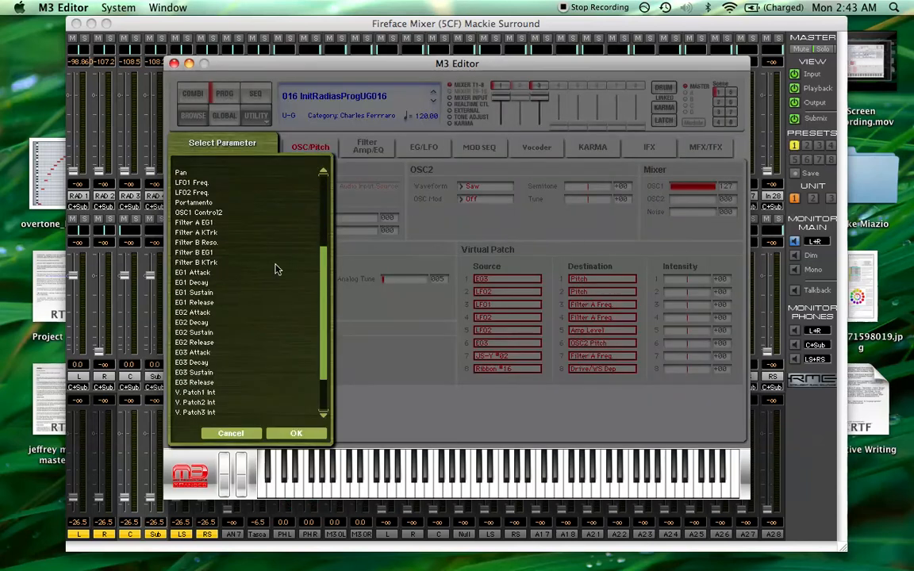
{"action": "scroll", "scroll_direction": "down", "scroll_amount": 3}
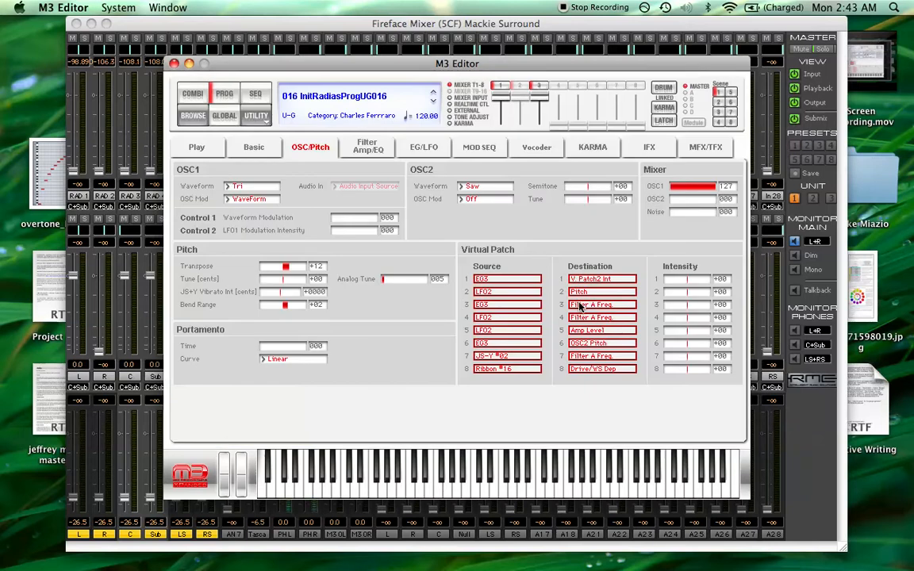
{"action": "left_click", "coordinate": [601, 305]}
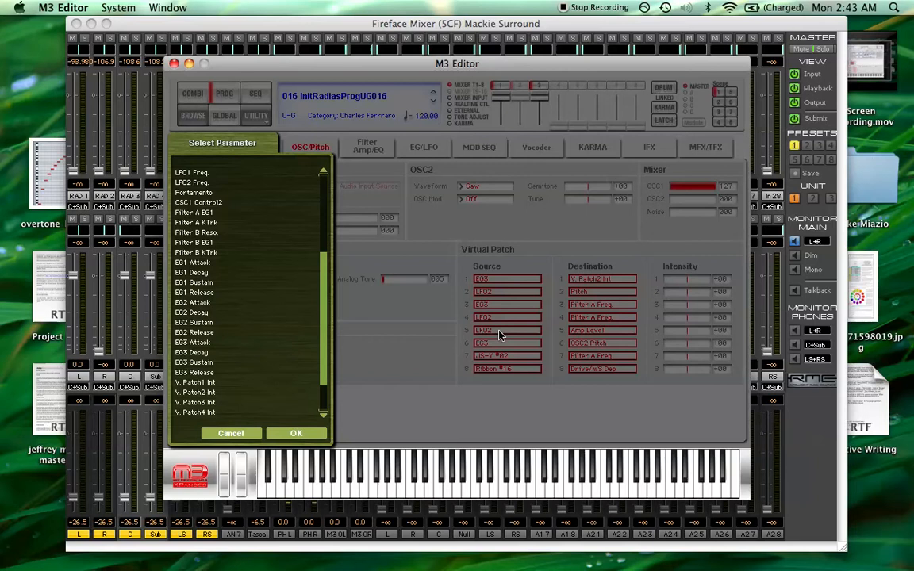
{"action": "scroll", "scroll_direction": "down", "scroll_amount": 3}
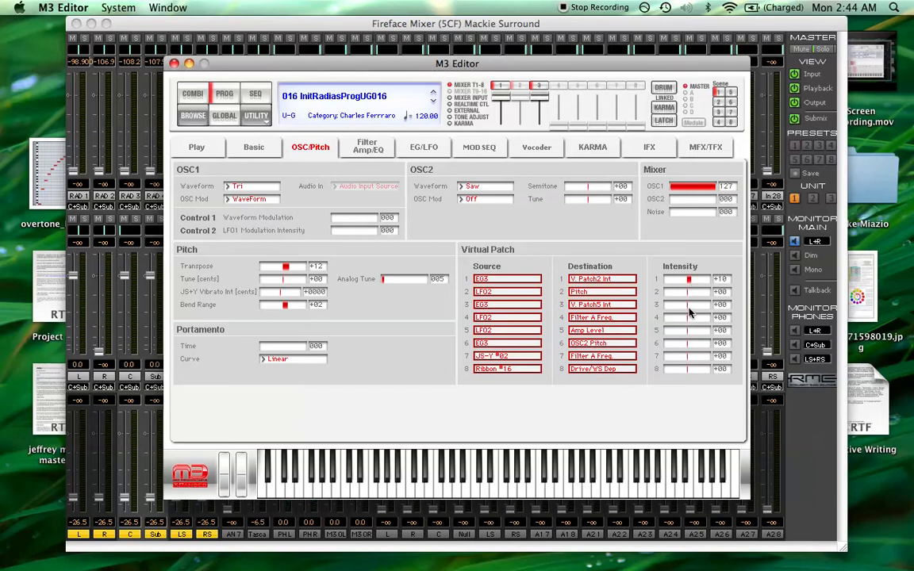
{"action": "left_click_drag", "start_coordinate": [685, 305], "coordinate": [682, 310]}
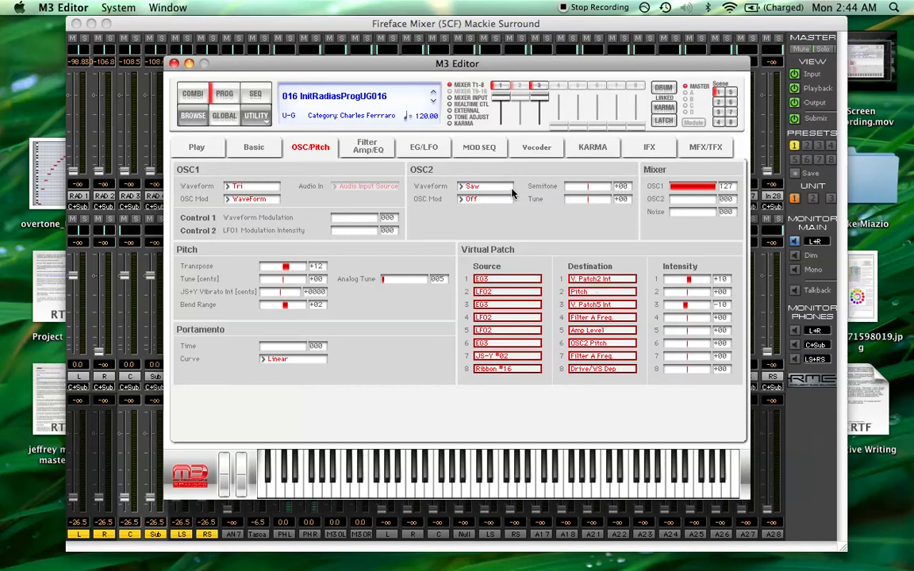
Review the MOD SEQ and EG/LFO pages, then return to OSC/Pitch.
{"action": "left_click", "coordinate": [479, 148]}
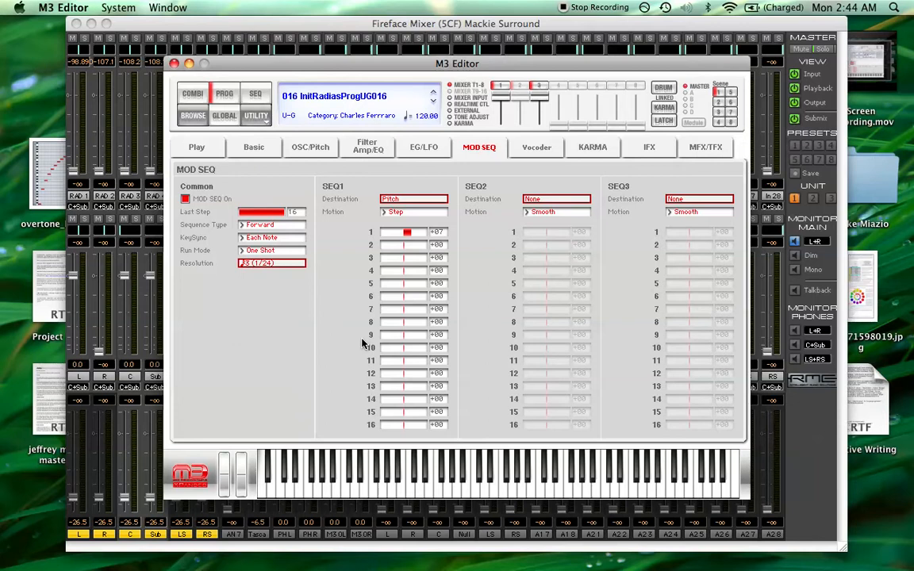
{"action": "left_click", "coordinate": [424, 148]}
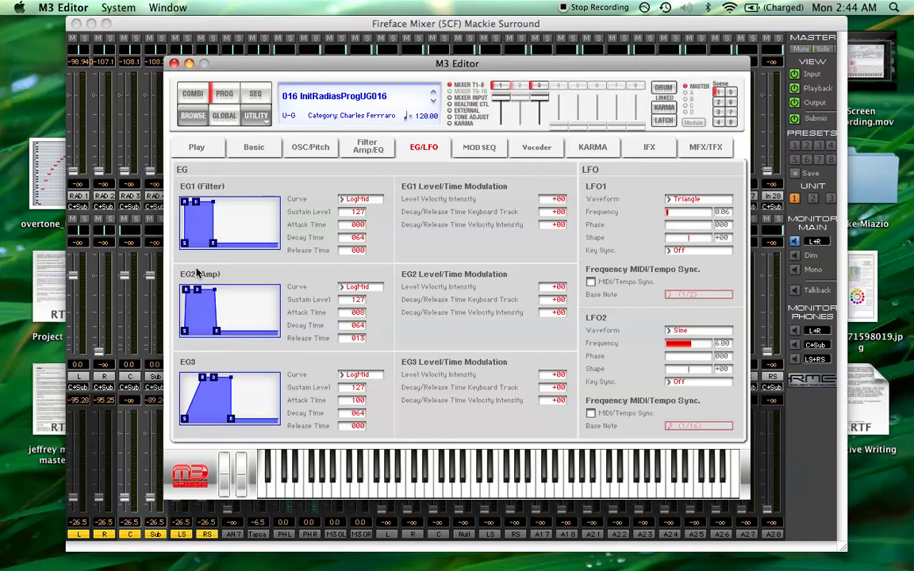
{"action": "left_click", "coordinate": [311, 146]}
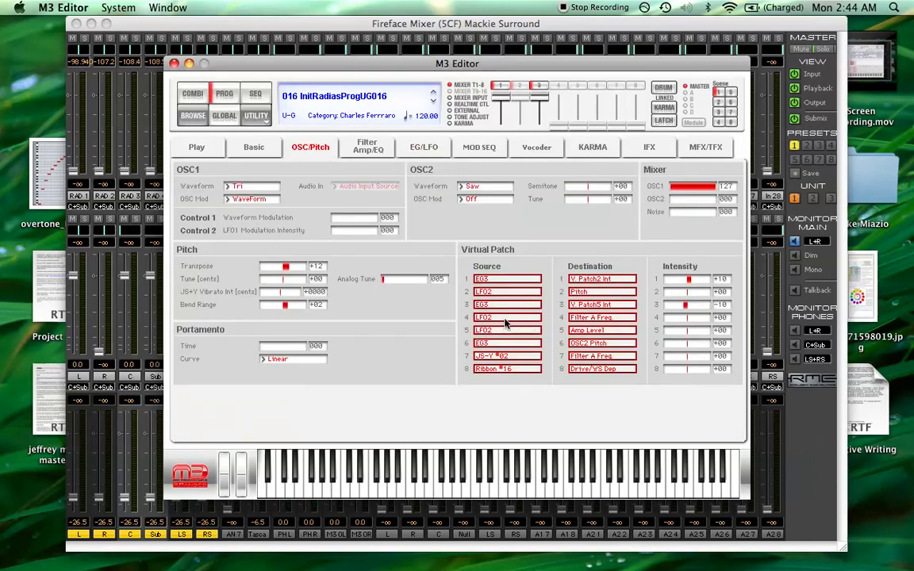
Make Keyboard Track the source of the fourth virtual patch slot.
{"action": "left_click", "coordinate": [508, 317]}
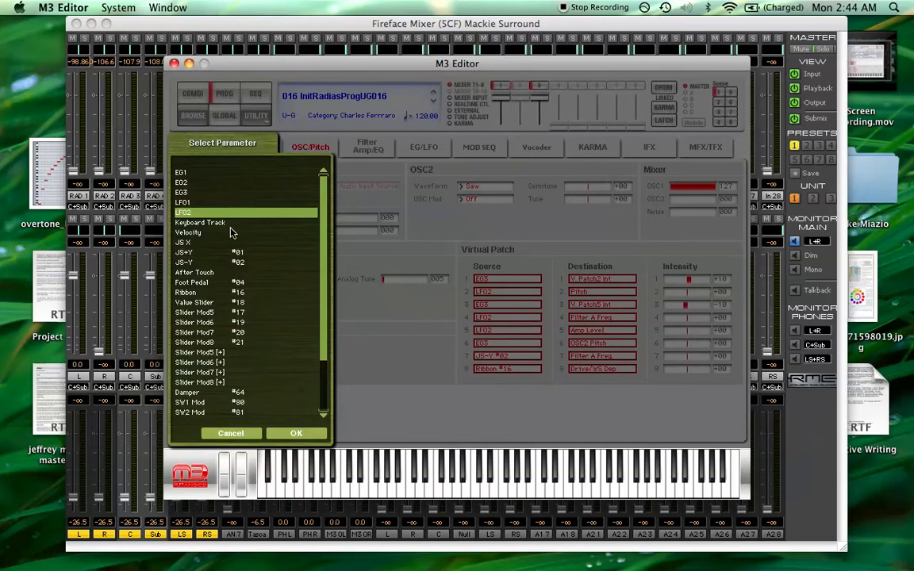
{"action": "left_click", "coordinate": [297, 433]}
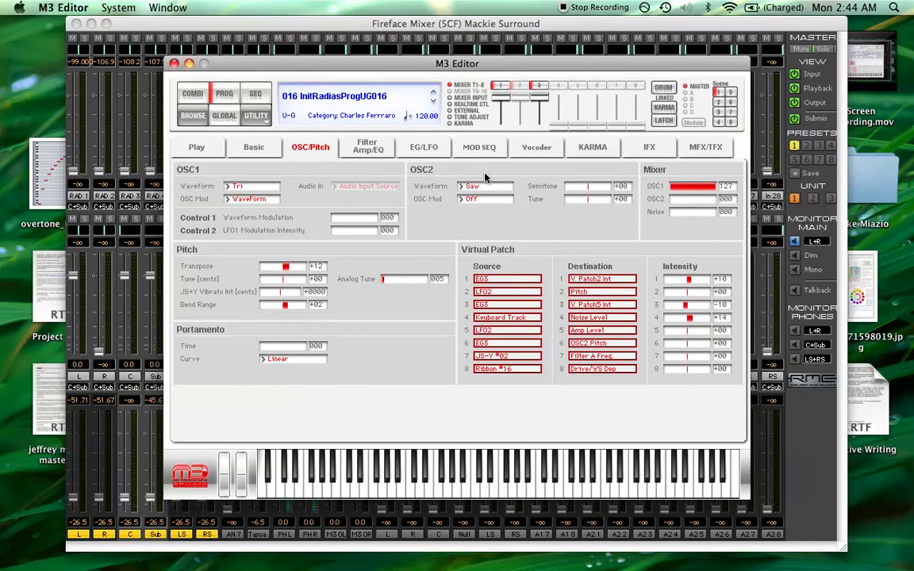
Set Filter B type to BPF and raise its keyboard tracking.
{"action": "left_click", "coordinate": [366, 146]}
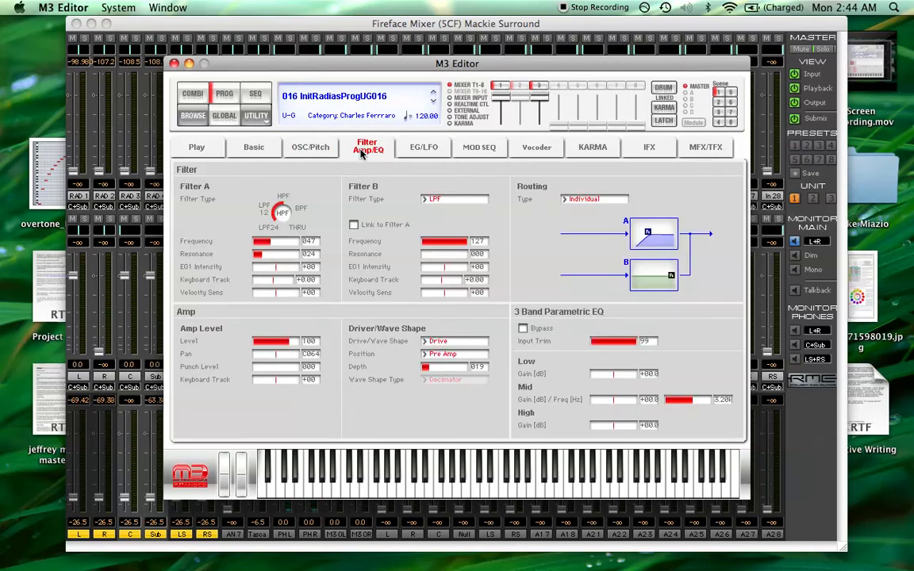
{"action": "left_click", "coordinate": [454, 198]}
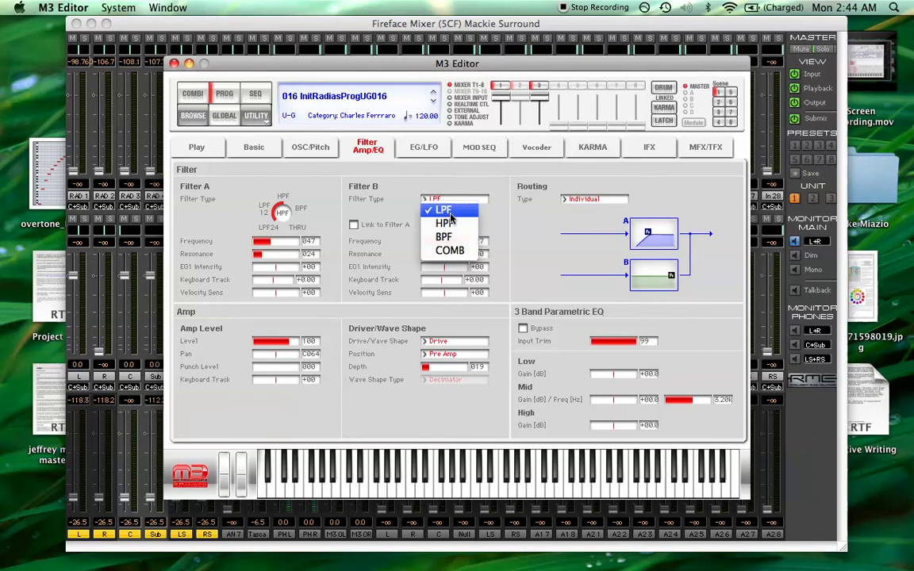
{"action": "left_click", "coordinate": [443, 236]}
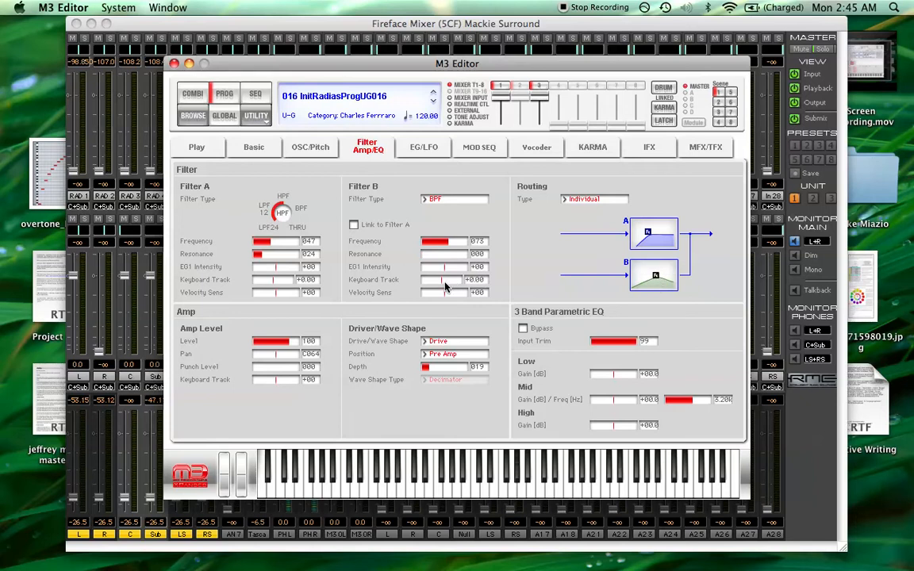
{"action": "left_click_drag", "start_coordinate": [435, 279], "coordinate": [444, 279]}
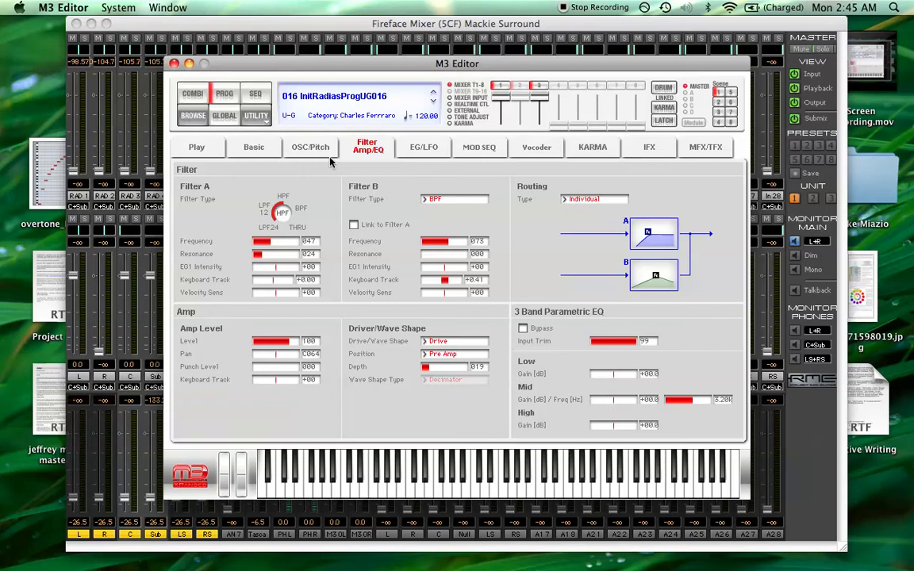
{"action": "mouse_move", "coordinate": [311, 146]}
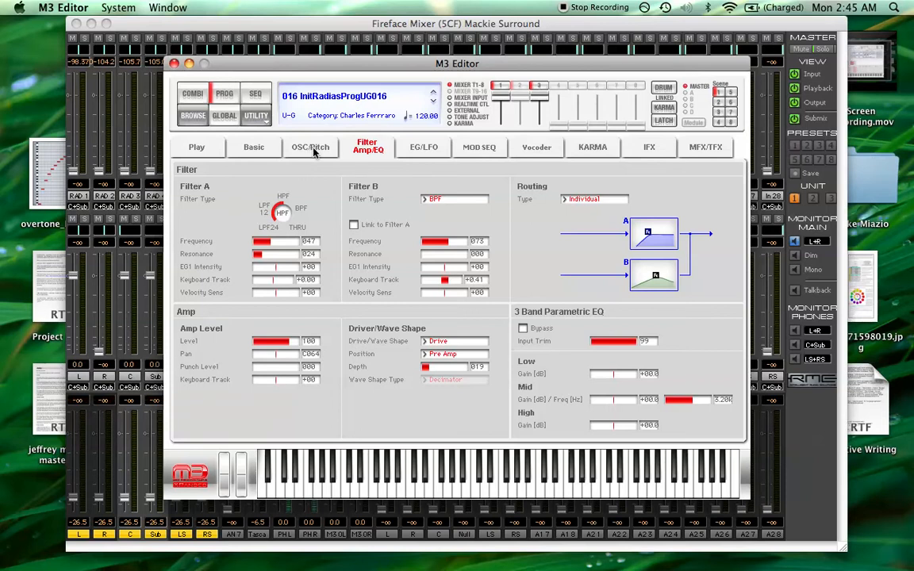
Return to OSC/Pitch and choose a new source and destination for another patch slot.
{"action": "left_click", "coordinate": [311, 146]}
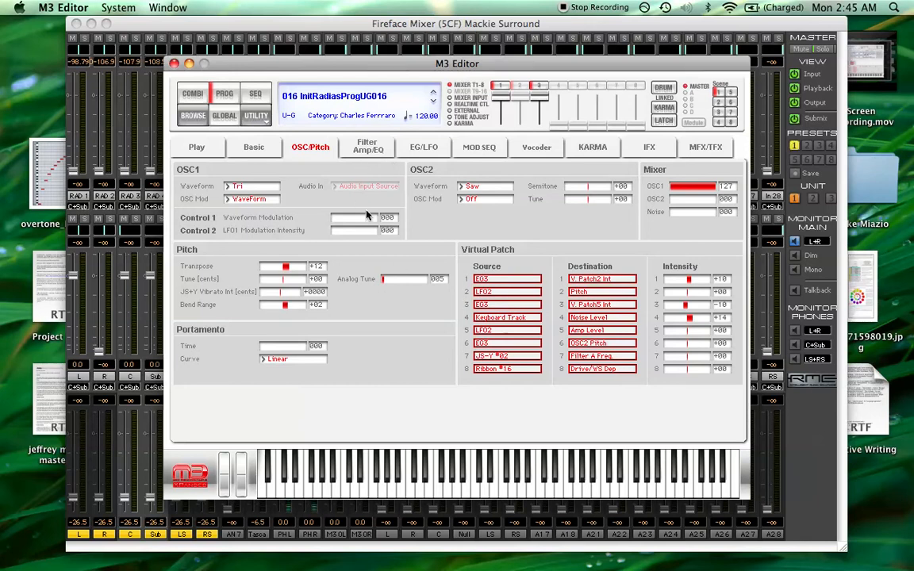
{"action": "left_click", "coordinate": [424, 148]}
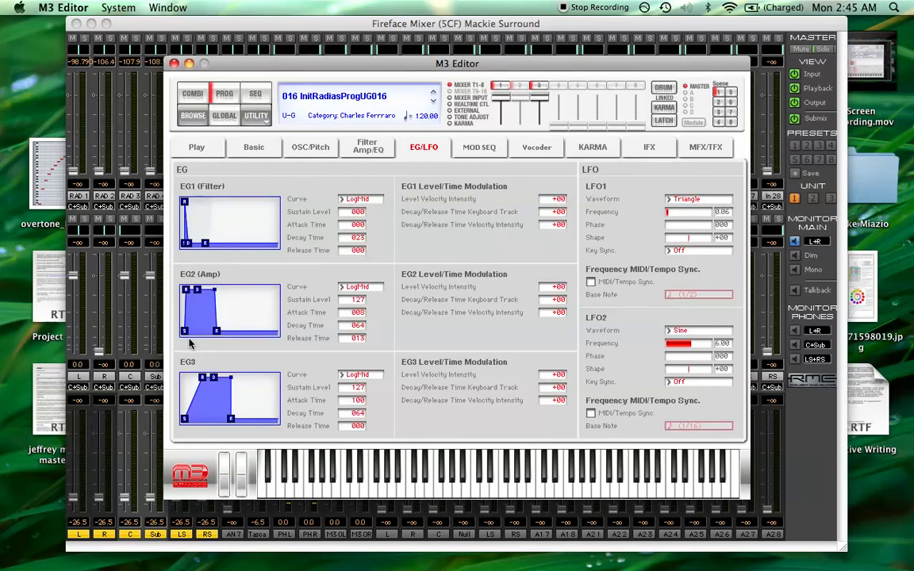
{"action": "left_click", "coordinate": [311, 146]}
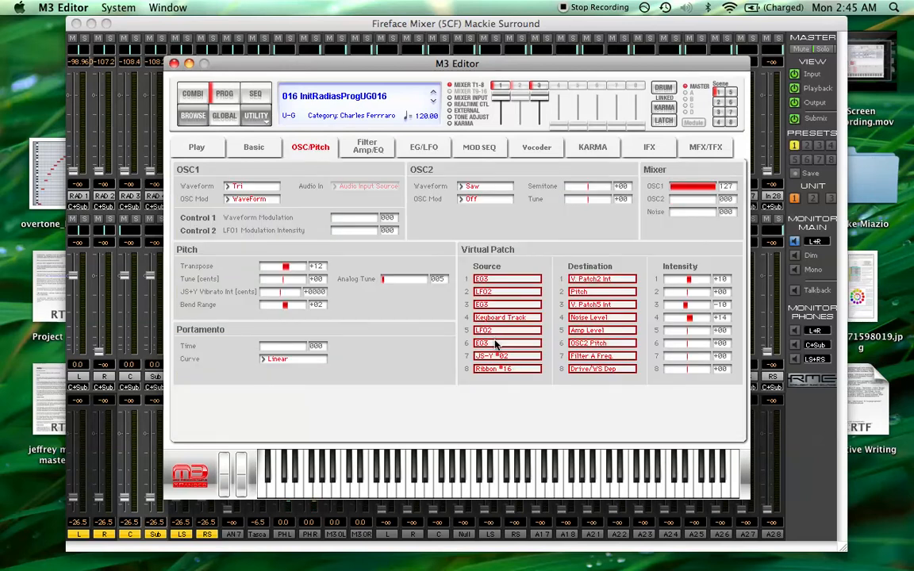
{"action": "left_click", "coordinate": [508, 343]}
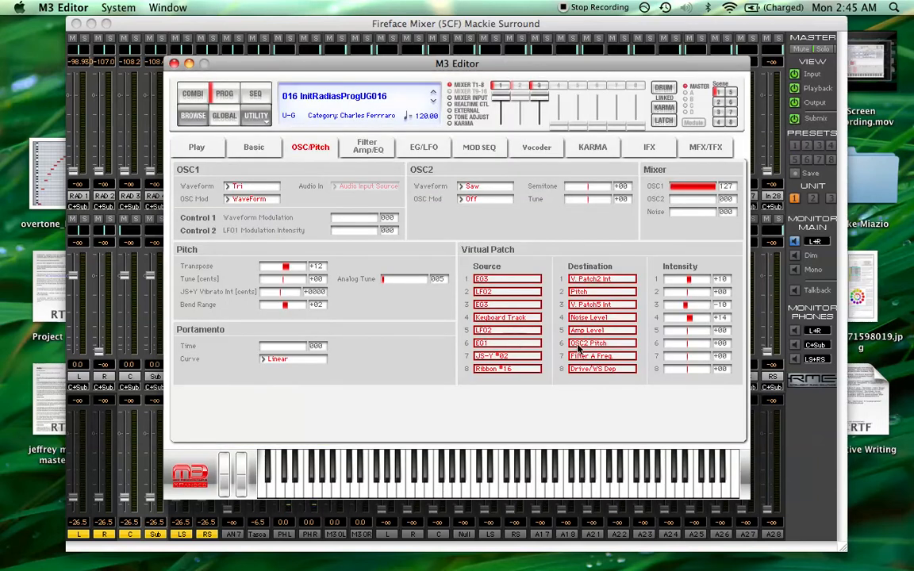
{"action": "left_click", "coordinate": [600, 343]}
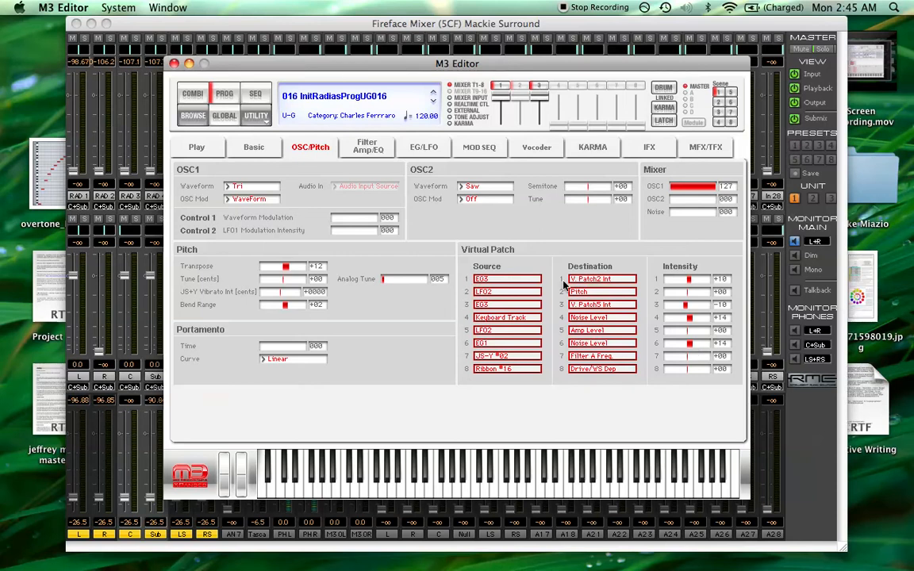
{"action": "mouse_move", "coordinate": [559, 254]}
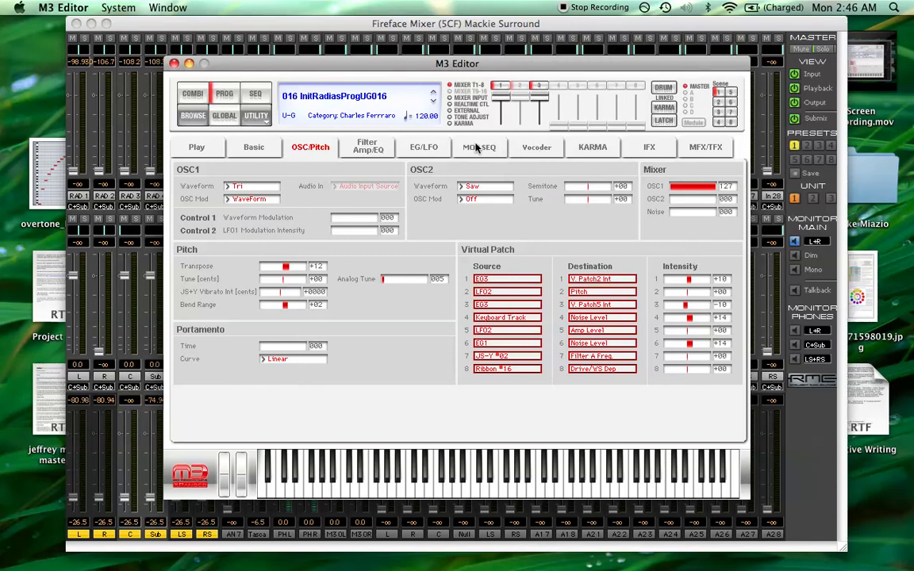
Target Noise Level from another virtual patch slot and bring up the Write Program dialog.
{"action": "left_click", "coordinate": [425, 146]}
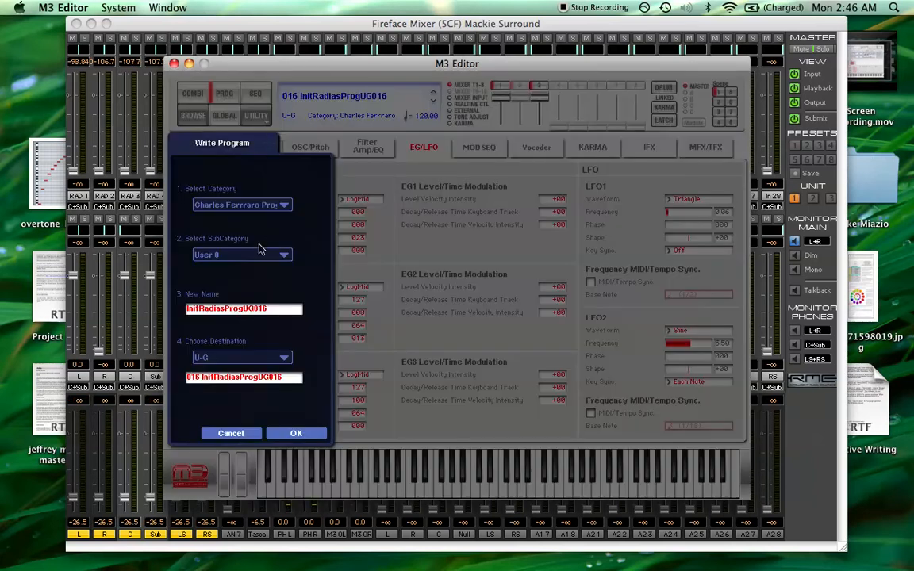
Save the RADIAS program as 'flute 1' in U-G 016.
{"action": "left_click", "coordinate": [242, 310]}
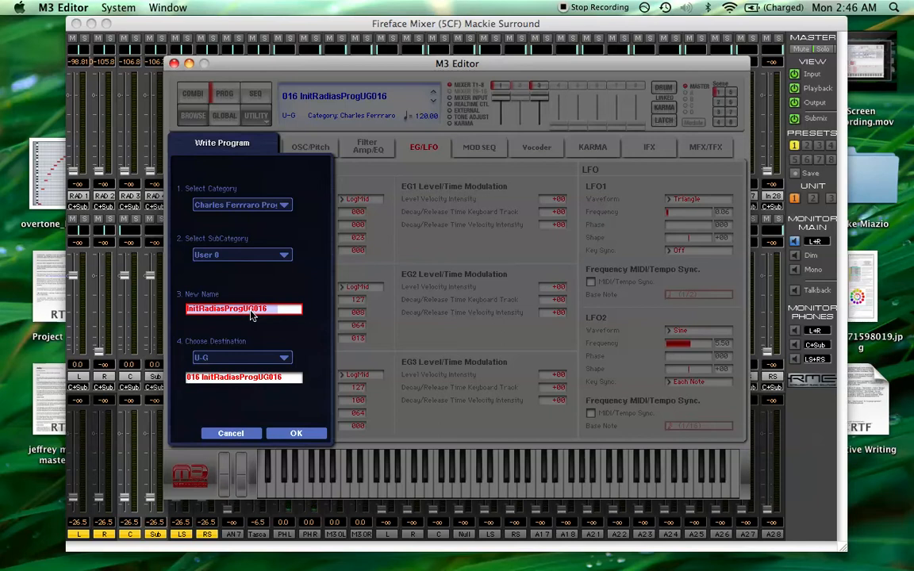
{"action": "type", "text": "flute 1"}
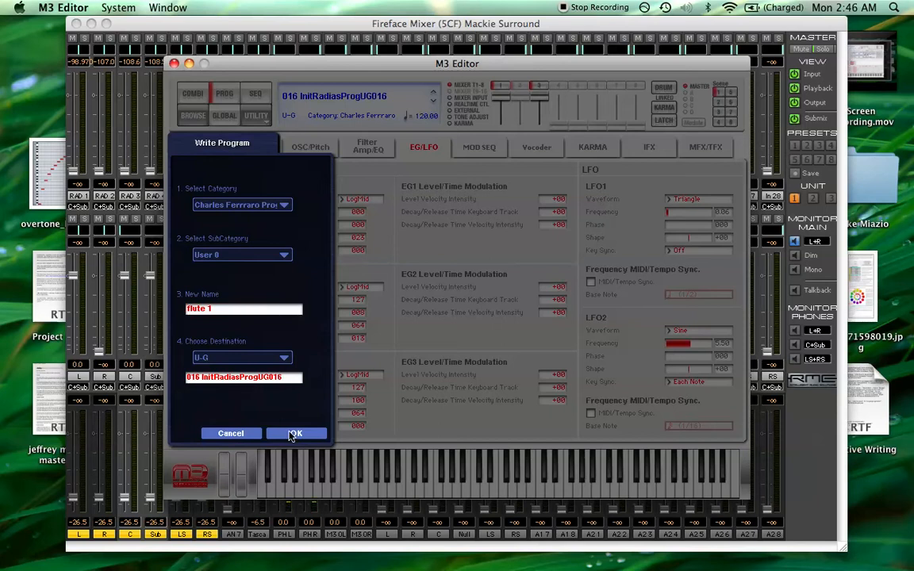
{"action": "mouse_move", "coordinate": [576, 196]}
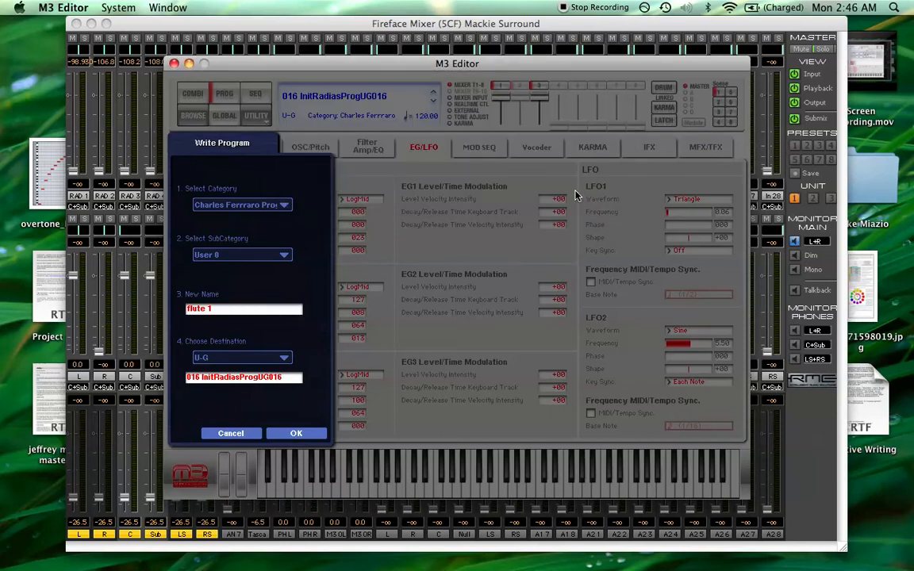
{"action": "left_click", "coordinate": [295, 433]}
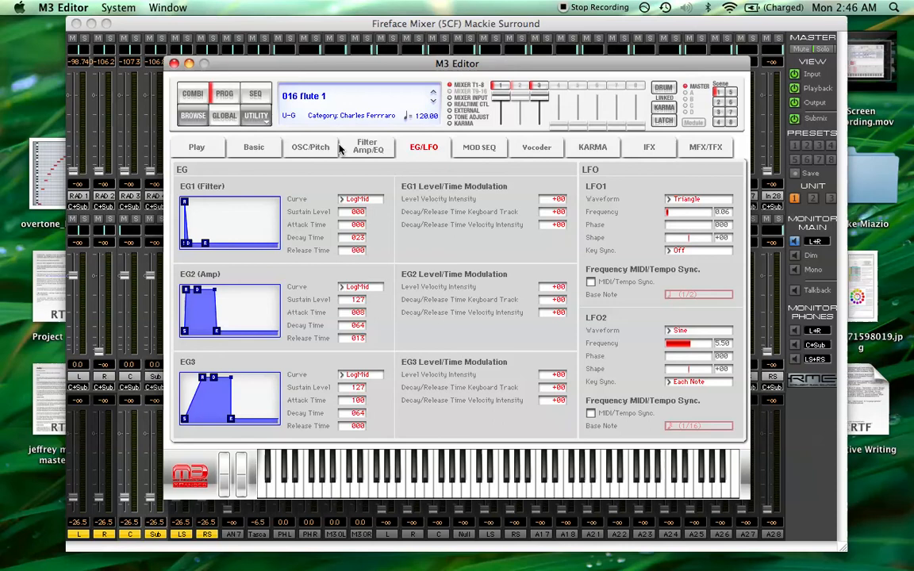
{"action": "left_click", "coordinate": [291, 114]}
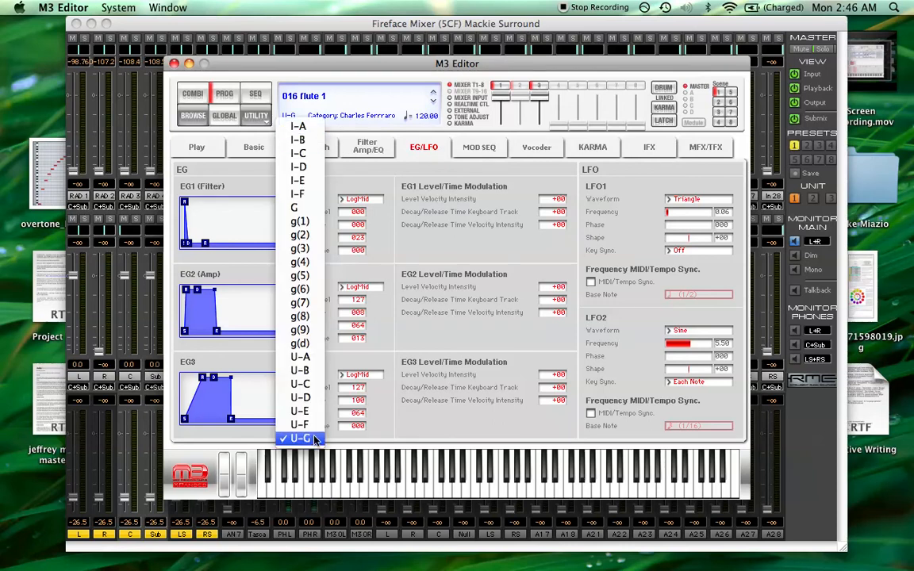
Load initialised program U-F016 and give oscillator 1's high zone a Single Wave multisample.
{"action": "left_click", "coordinate": [300, 438]}
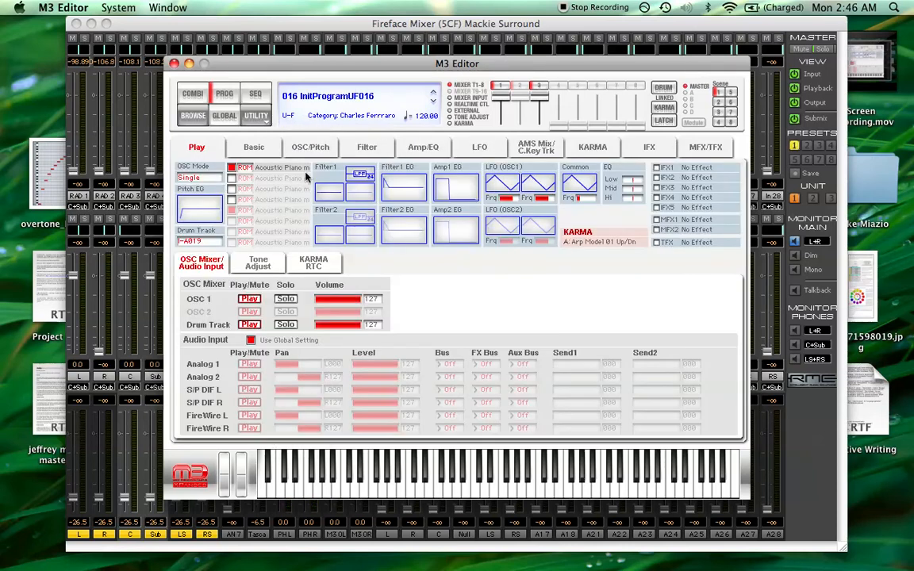
{"action": "left_click", "coordinate": [311, 146]}
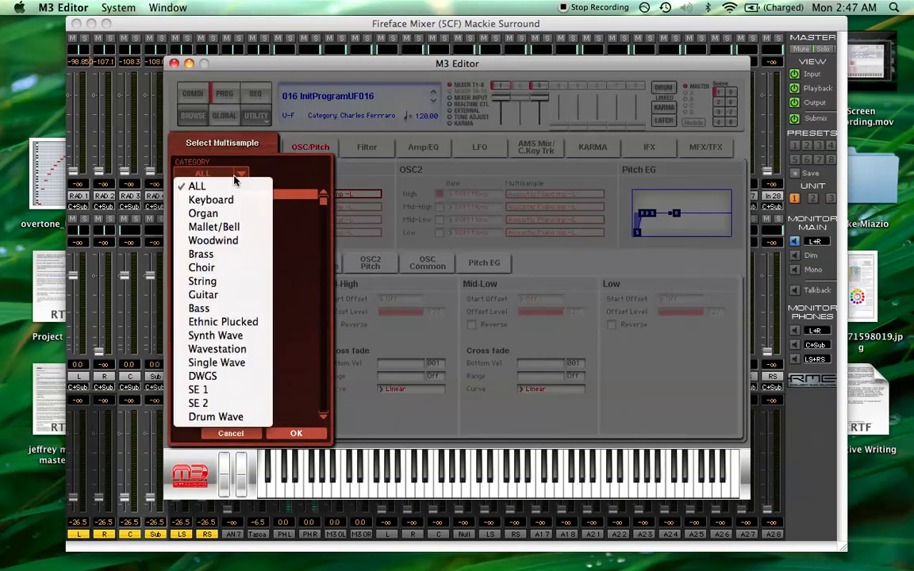
{"action": "left_click", "coordinate": [216, 362]}
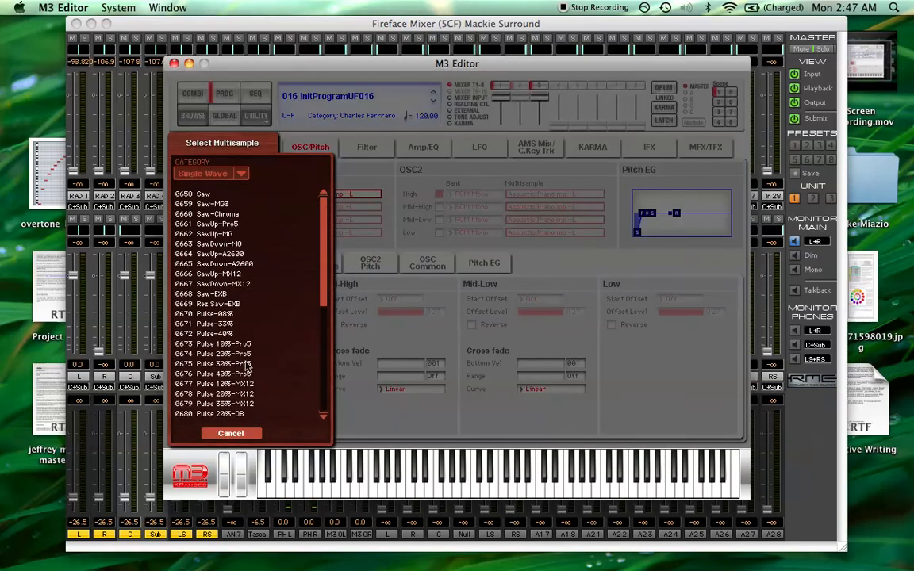
{"action": "scroll", "scroll_direction": "down", "scroll_amount": 3}
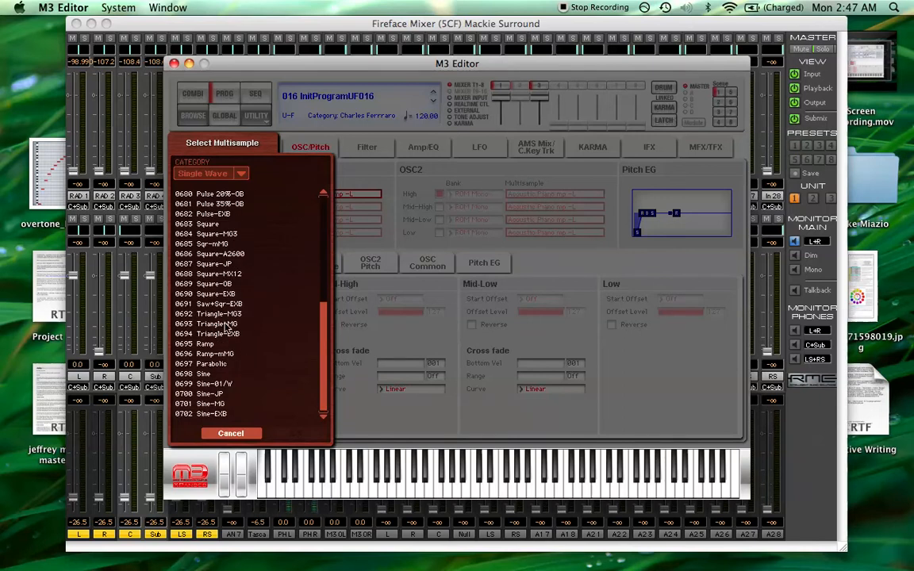
{"action": "left_click", "coordinate": [214, 324]}
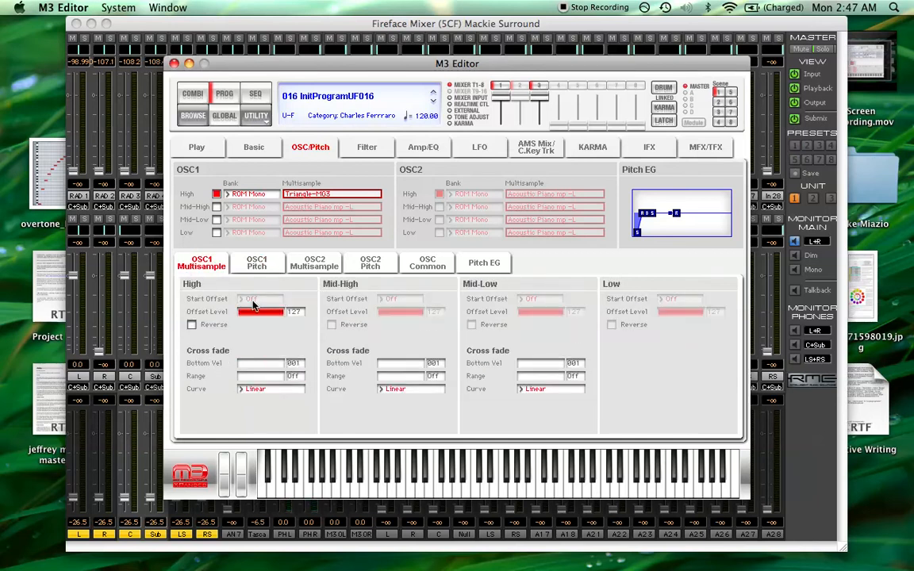
Lower OSC1's offset level and review the OSC1 Pitch and OSC Common settings.
{"action": "left_click_drag", "start_coordinate": [282, 311], "coordinate": [251, 311]}
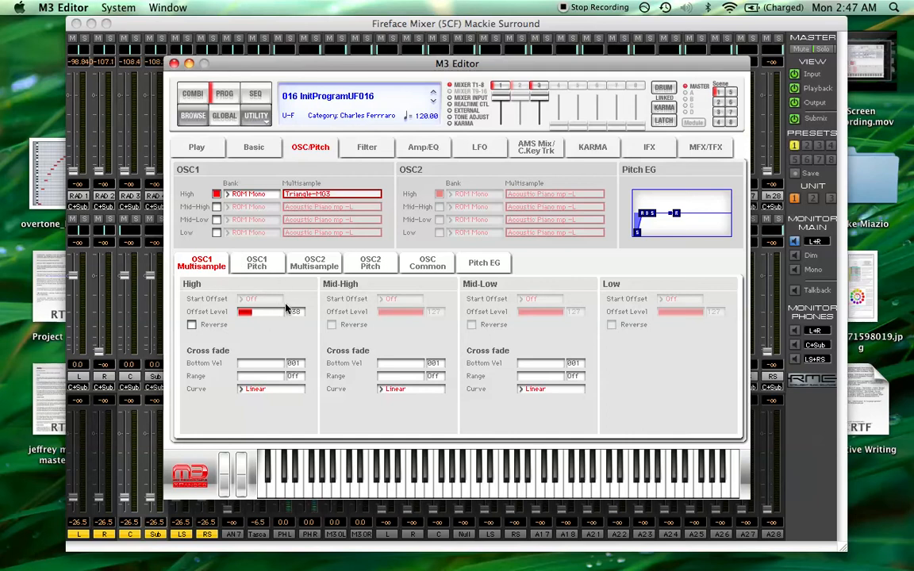
{"action": "left_click", "coordinate": [257, 262]}
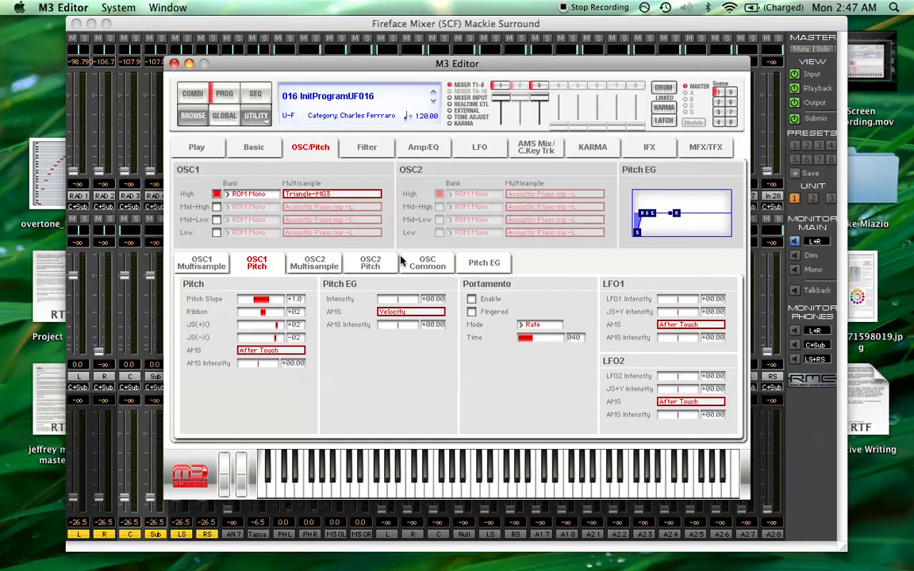
{"action": "left_click", "coordinate": [425, 263]}
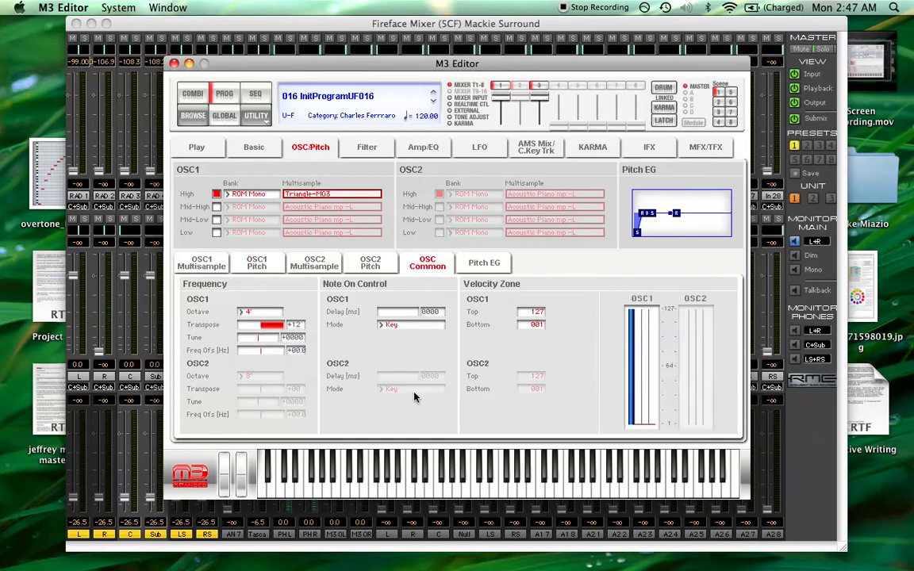
{"action": "mouse_move", "coordinate": [340, 283]}
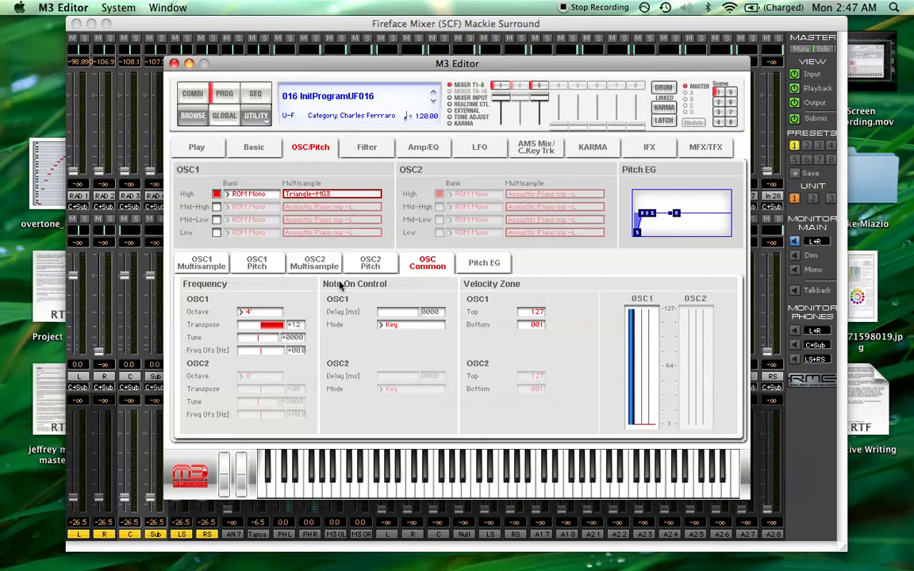
{"action": "mouse_move", "coordinate": [381, 159]}
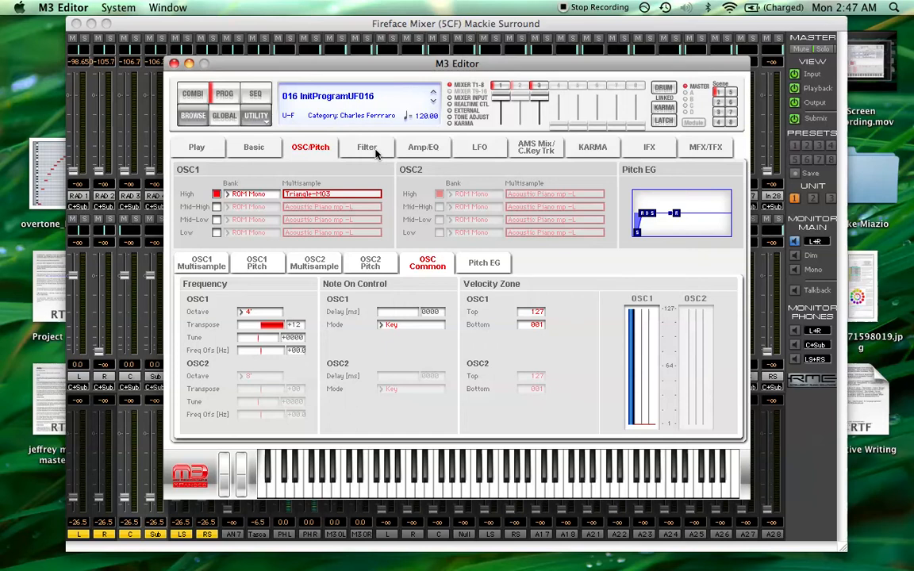
Set Filter 1 routing to Single in the Filter settings.
{"action": "left_click", "coordinate": [367, 146]}
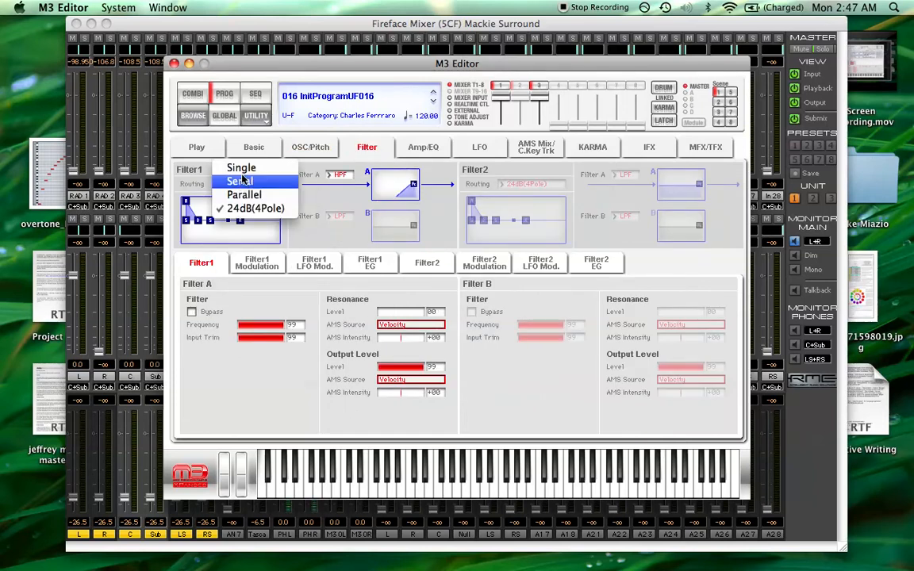
{"action": "left_click", "coordinate": [241, 168]}
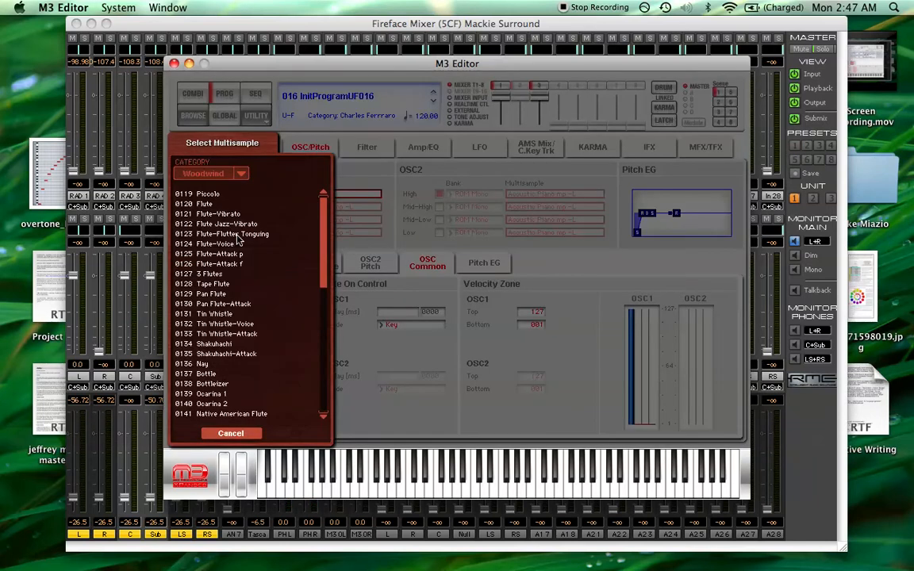
Re-pick oscillator 1's multisample as a sine waveform from the Single Wave category.
{"action": "left_click", "coordinate": [238, 173]}
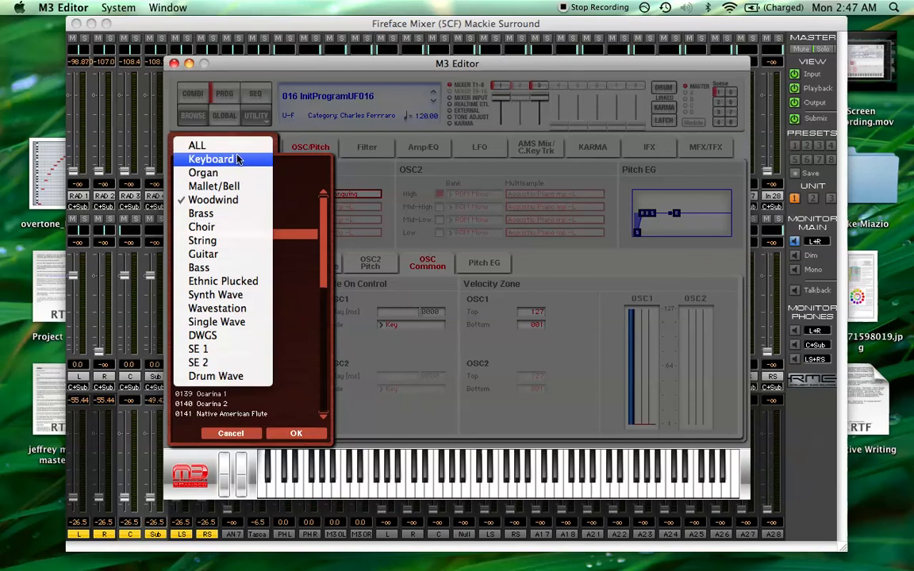
{"action": "left_click", "coordinate": [209, 159]}
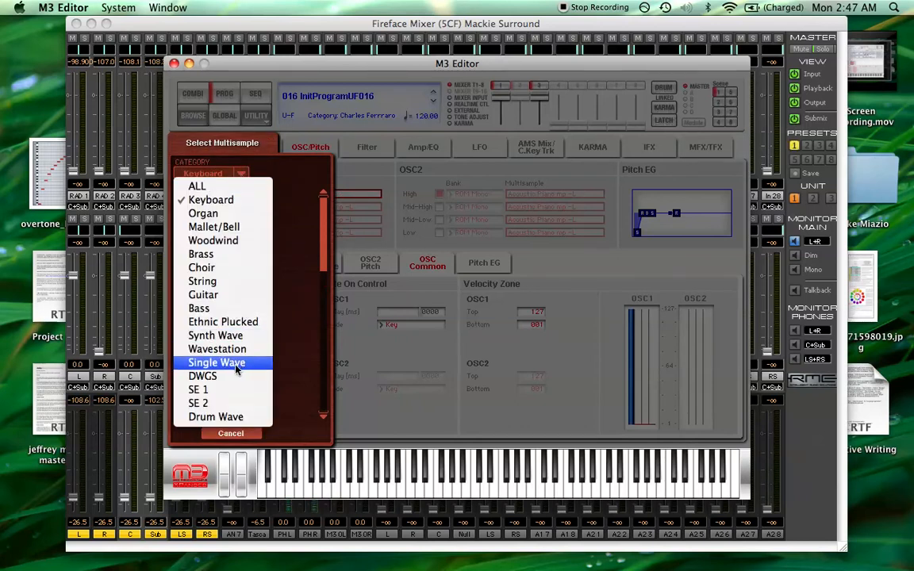
{"action": "left_click", "coordinate": [216, 361]}
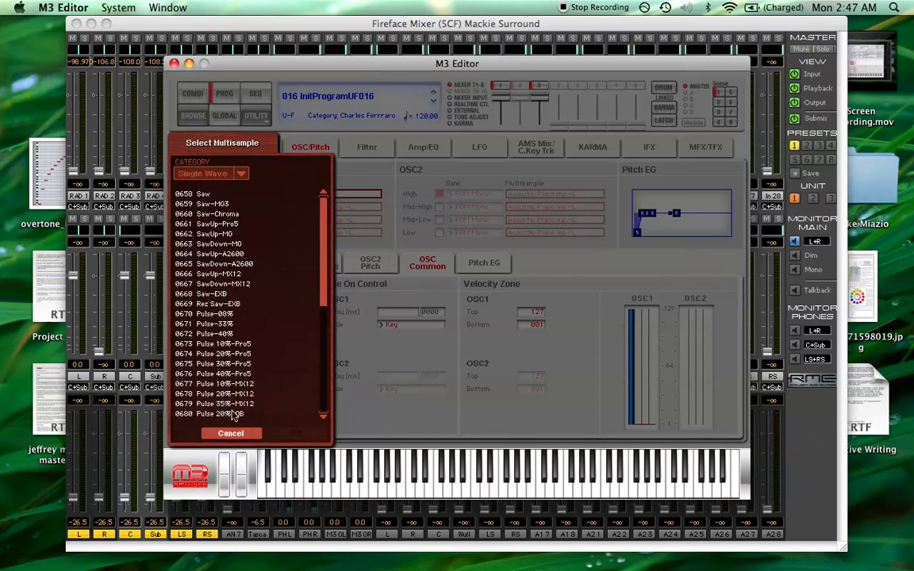
{"action": "scroll", "scroll_direction": "down", "scroll_amount": 3}
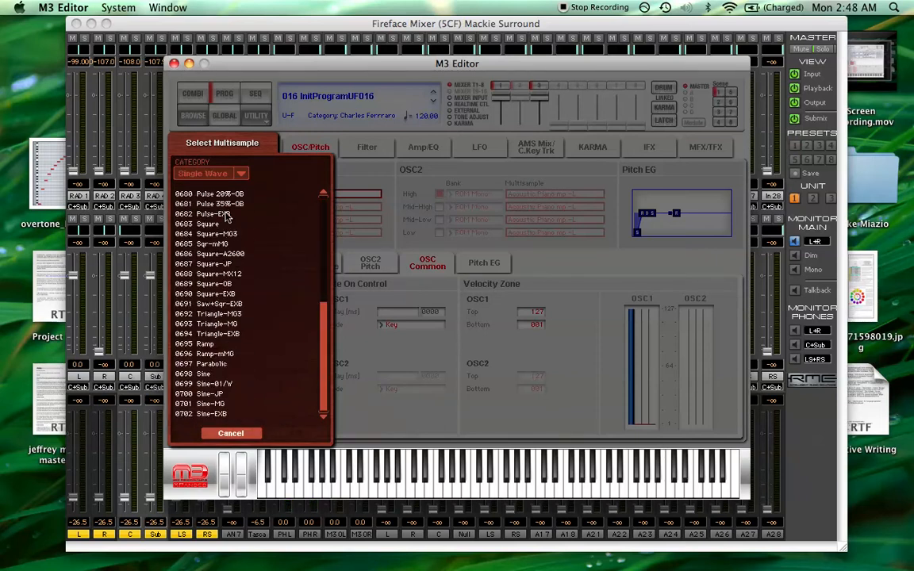
{"action": "left_click", "coordinate": [214, 323]}
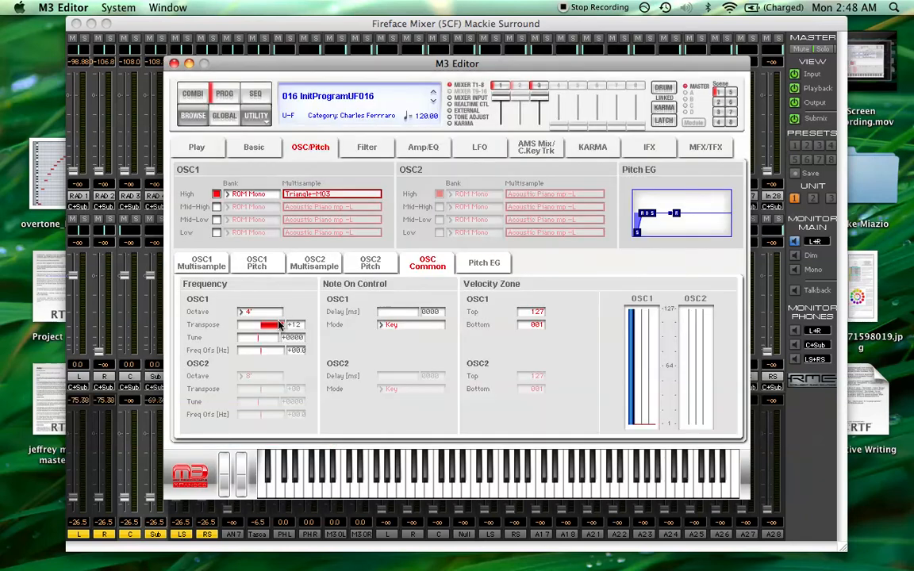
Raise Filter A's cutoff frequency and resonance, then move on to the Amp/EQ settings.
{"action": "left_click", "coordinate": [367, 146]}
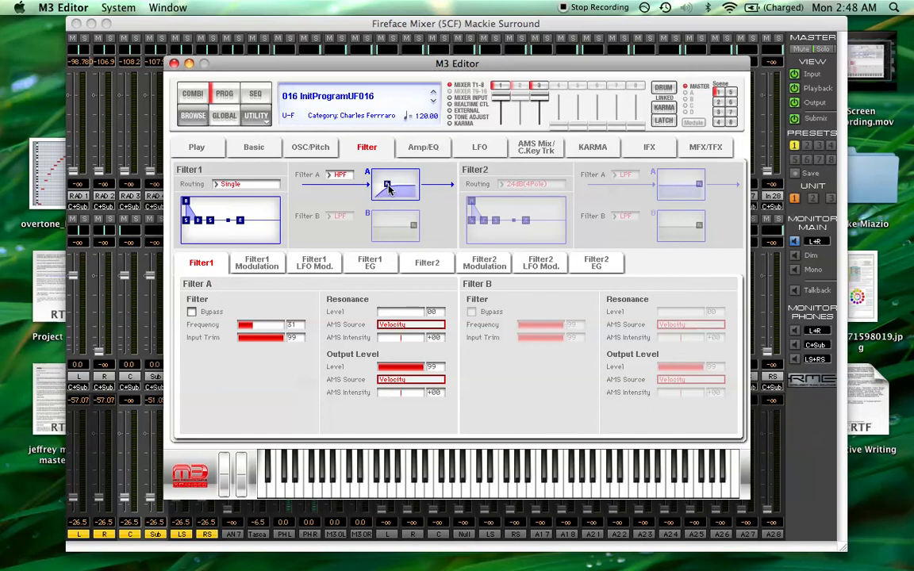
{"action": "left_click_drag", "start_coordinate": [388, 184], "coordinate": [396, 181]}
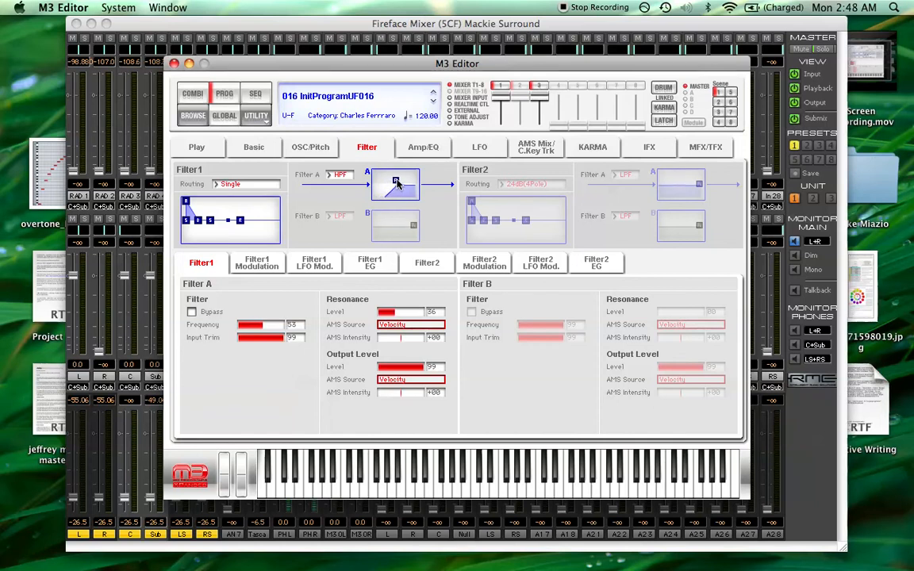
{"action": "left_click_drag", "start_coordinate": [395, 184], "coordinate": [395, 190]}
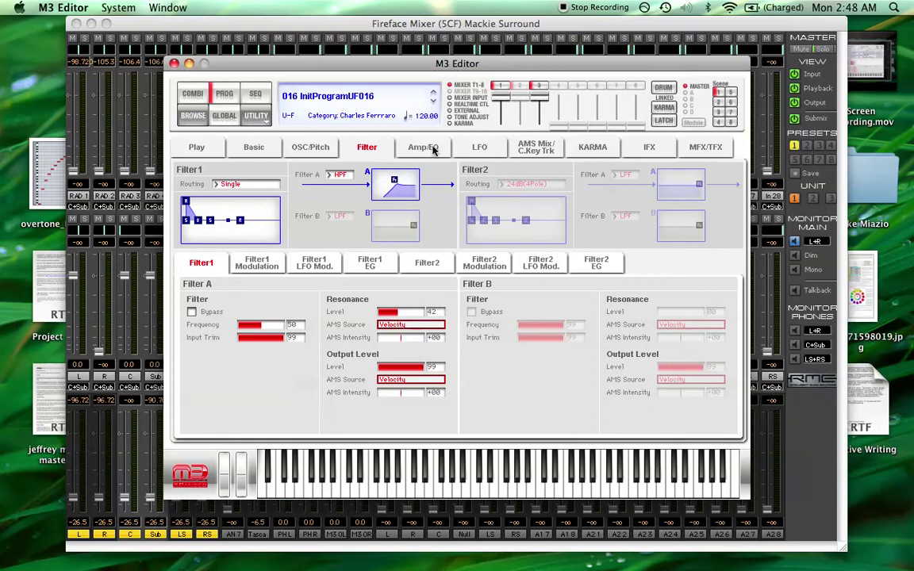
{"action": "left_click", "coordinate": [422, 145]}
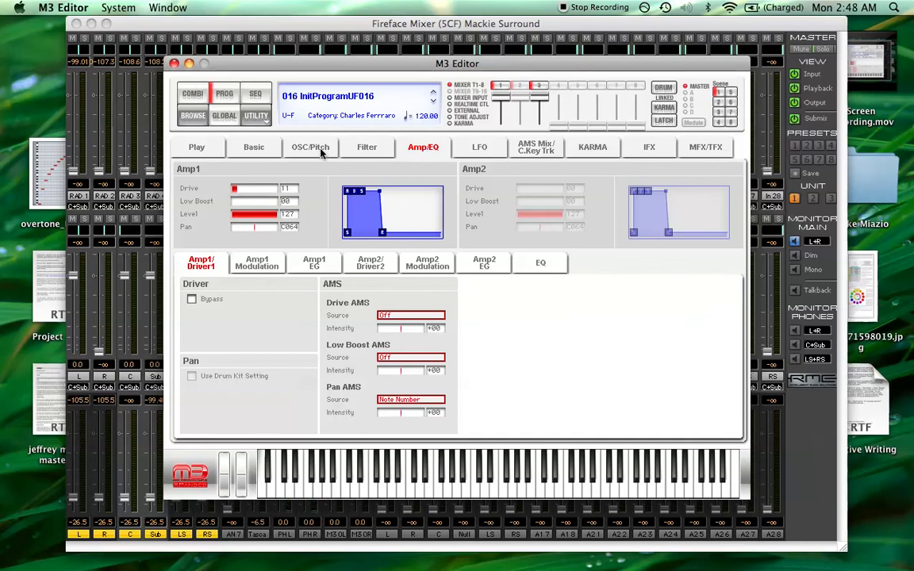
Review the pitch envelope, then return to oscillator 1's pitch, portamento and LFO-intensity settings.
{"action": "left_click", "coordinate": [310, 146]}
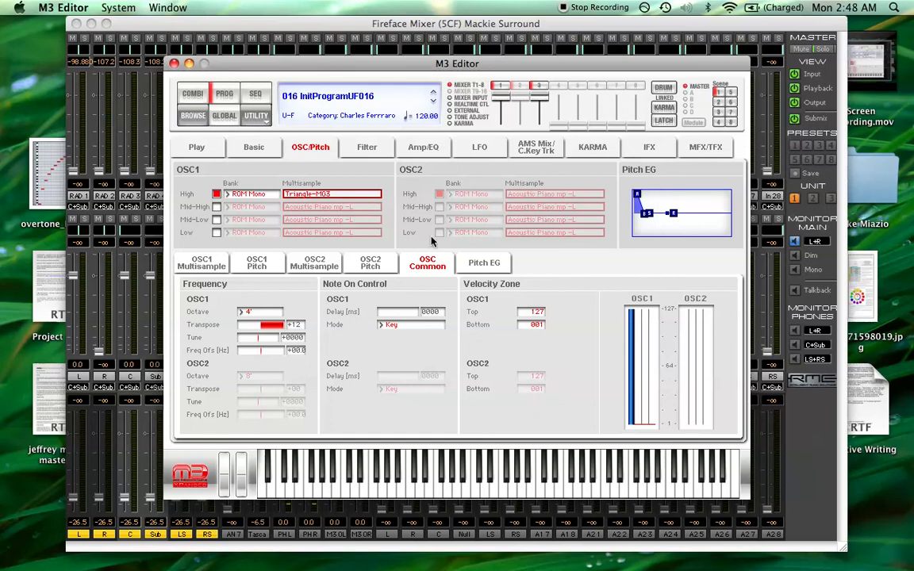
{"action": "left_click", "coordinate": [482, 263]}
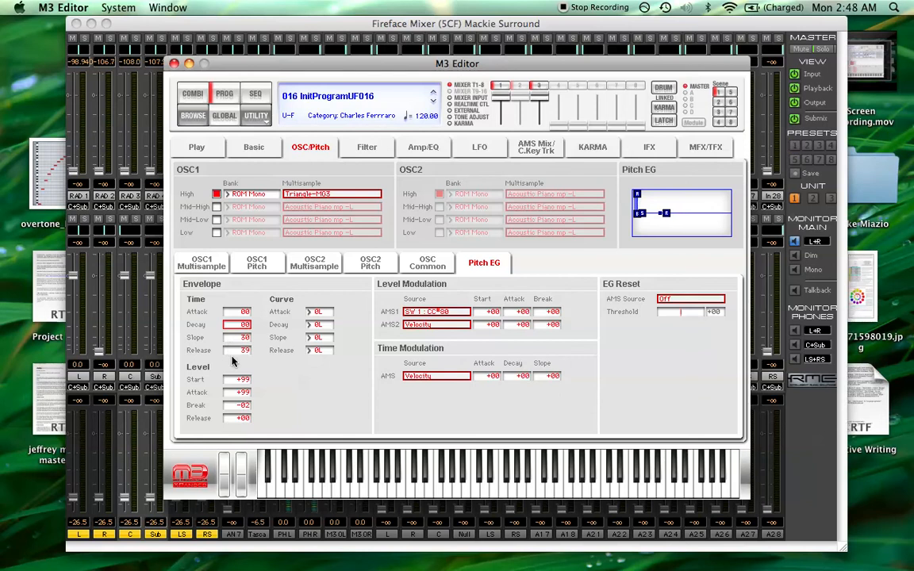
{"action": "left_click", "coordinate": [317, 323]}
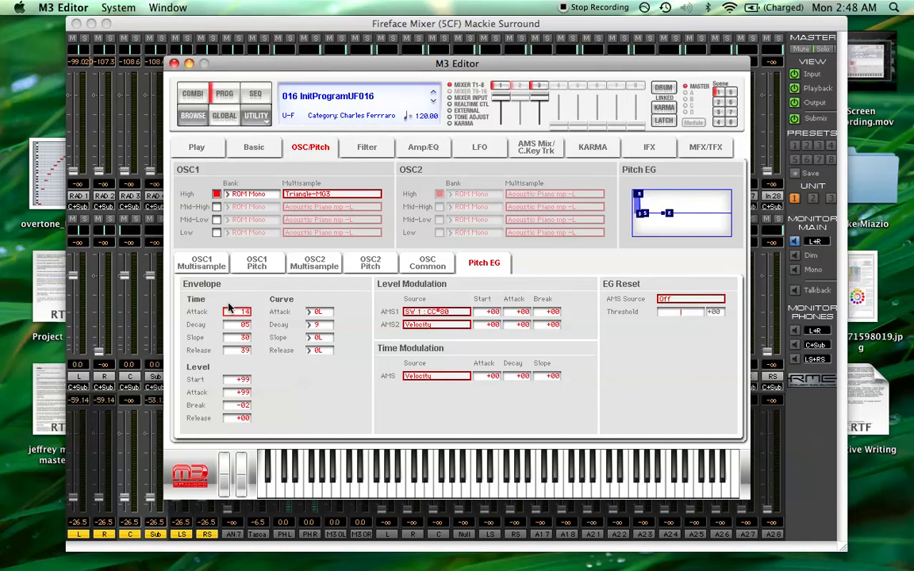
{"action": "left_click", "coordinate": [257, 264]}
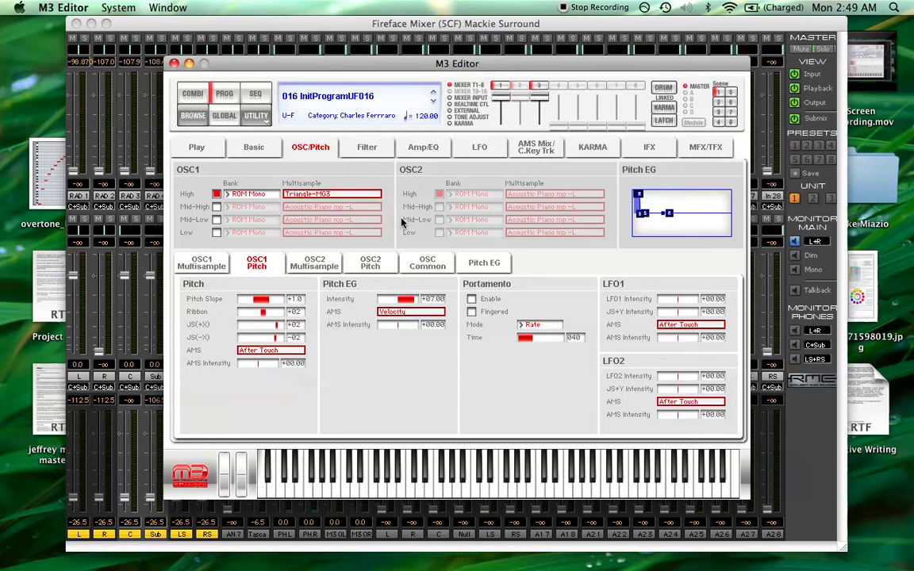
Change LFO1's waveform with key sync on and nudge an OSC1 pitch slider.
{"action": "left_click", "coordinate": [480, 146]}
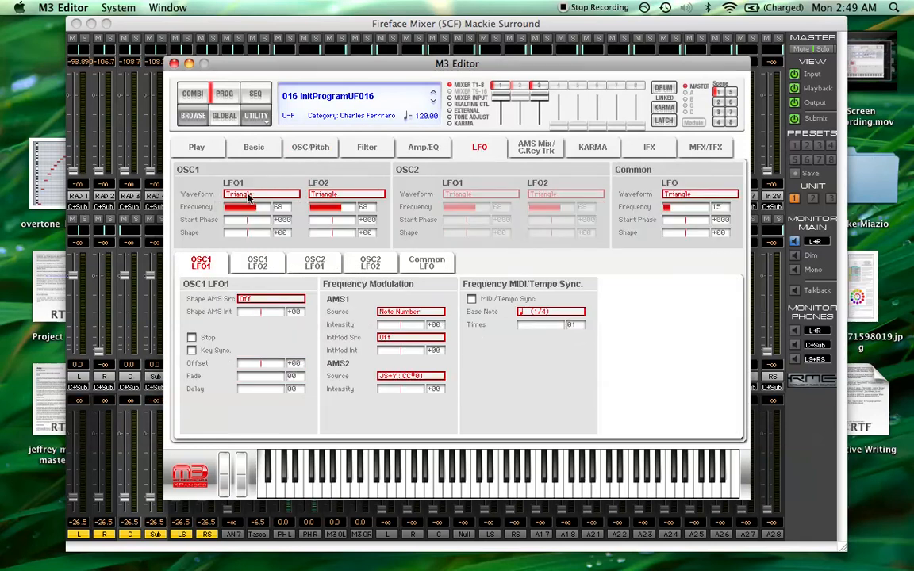
{"action": "left_click", "coordinate": [262, 194]}
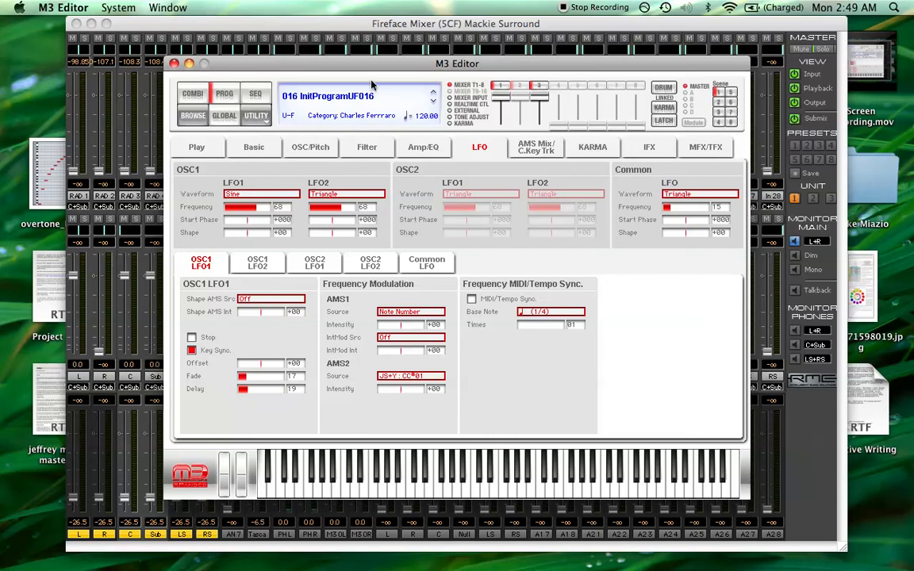
{"action": "left_click", "coordinate": [311, 146]}
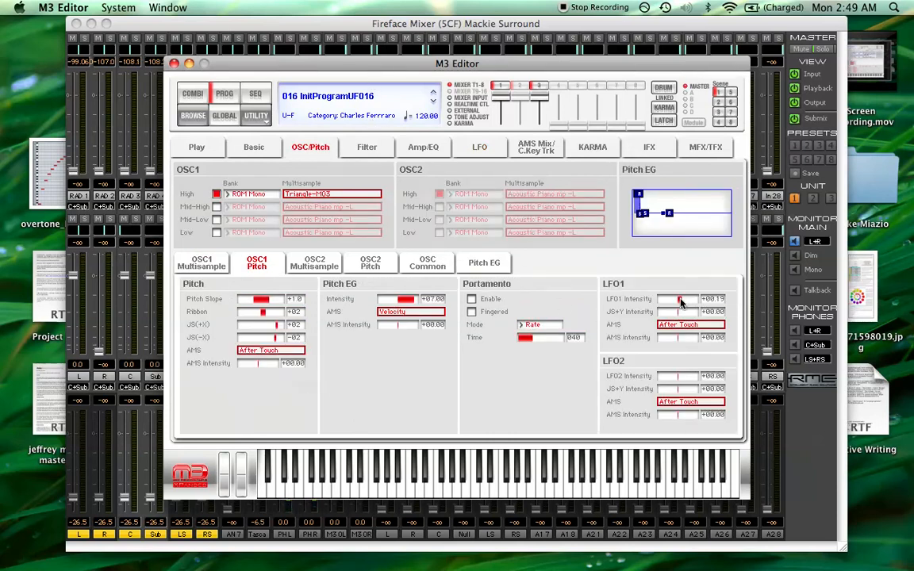
{"action": "left_click_drag", "start_coordinate": [681, 298], "coordinate": [679, 303]}
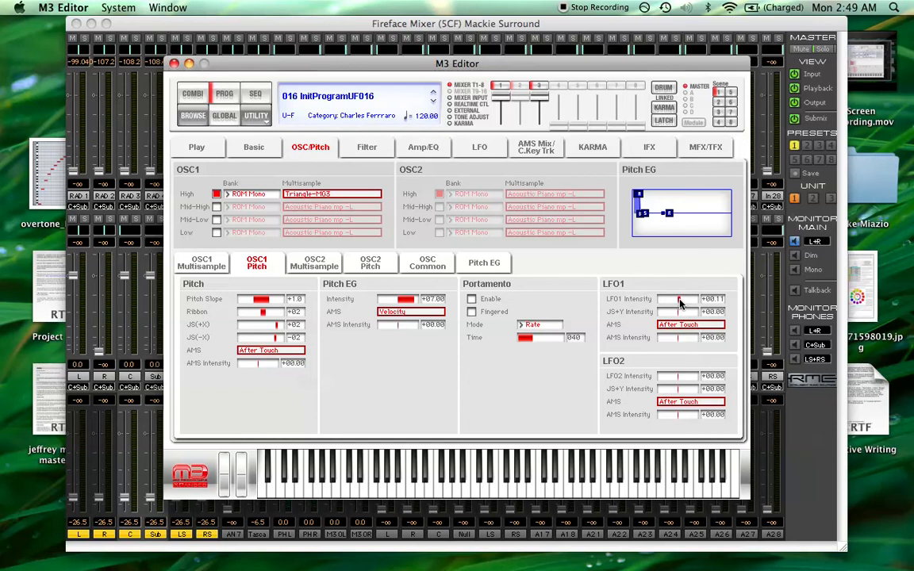
Adjust a slider in the amp envelope's Amp1 Modulation settings.
{"action": "left_click", "coordinate": [423, 146]}
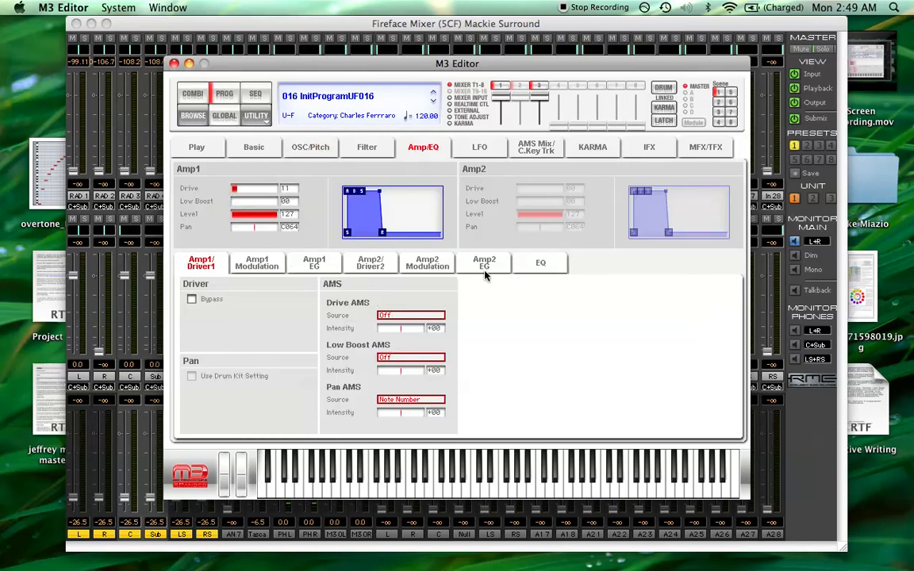
{"action": "left_click", "coordinate": [257, 263]}
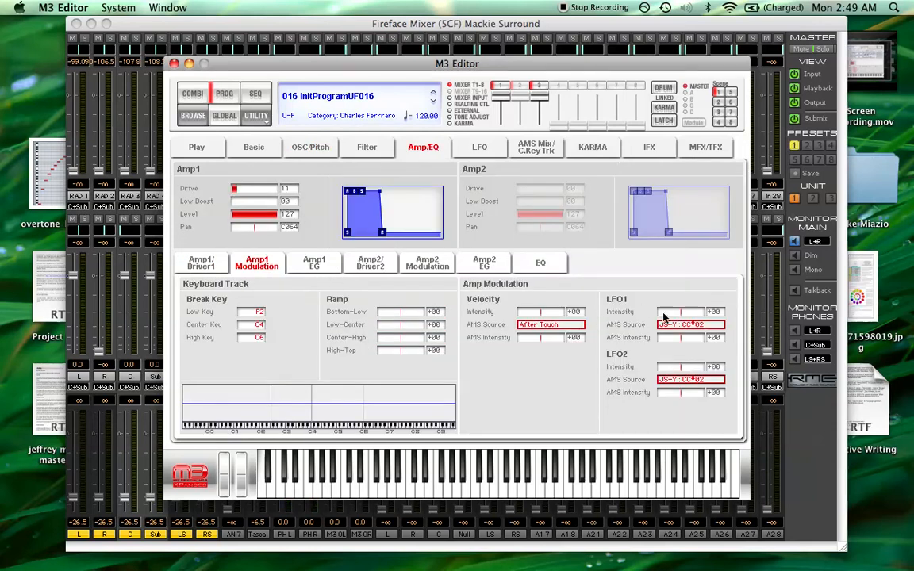
{"action": "left_click_drag", "start_coordinate": [682, 311], "coordinate": [674, 311]}
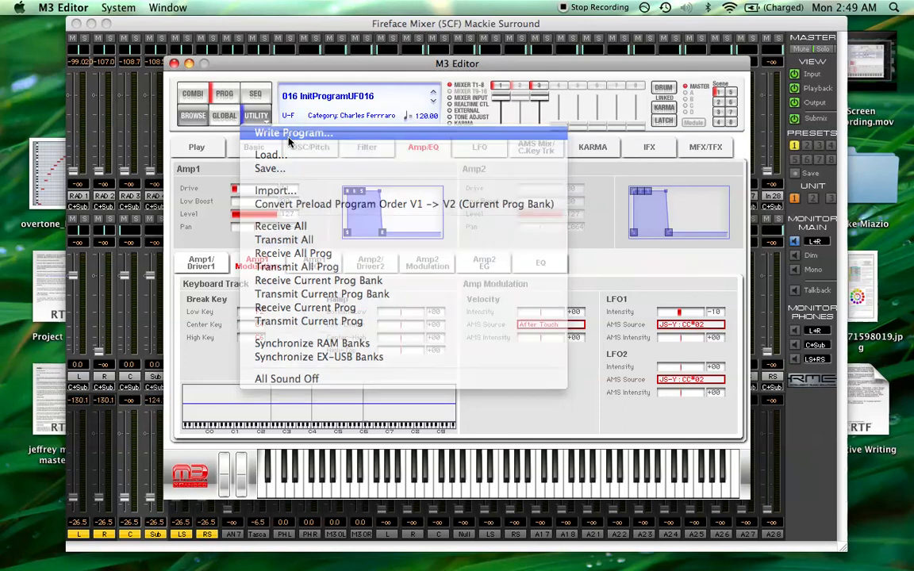
Write the program as 'flute 2' to slot U-F016, confirming the overwrite.
{"action": "left_click", "coordinate": [289, 134]}
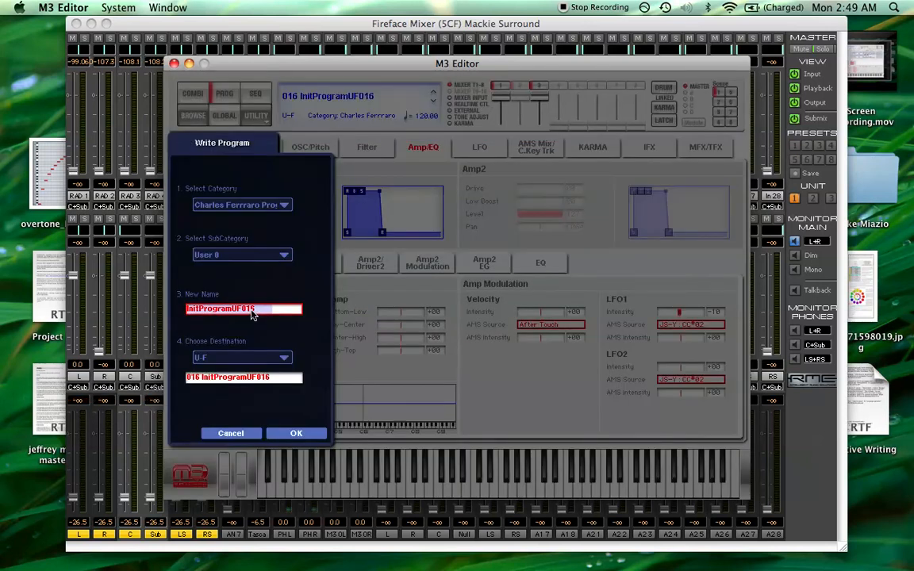
{"action": "type", "text": "flute 2"}
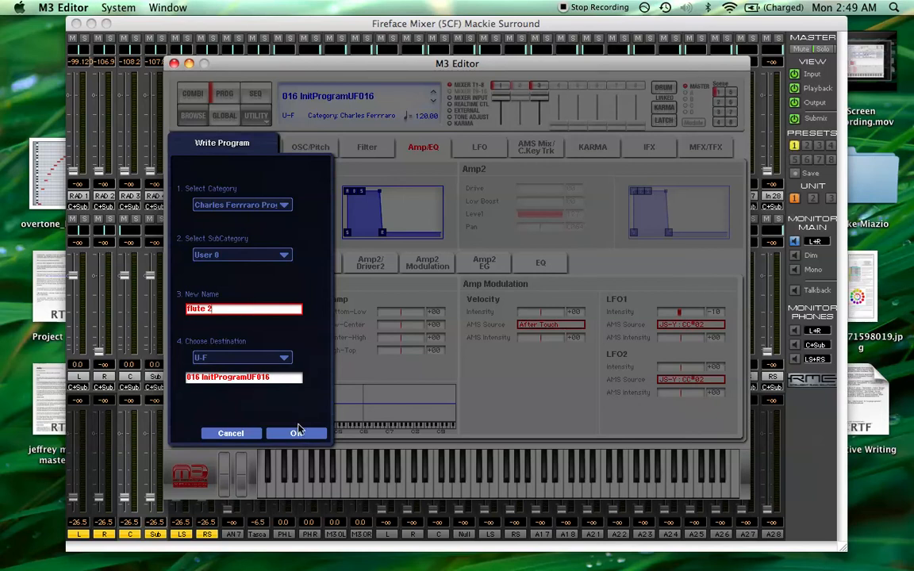
{"action": "left_click", "coordinate": [295, 433]}
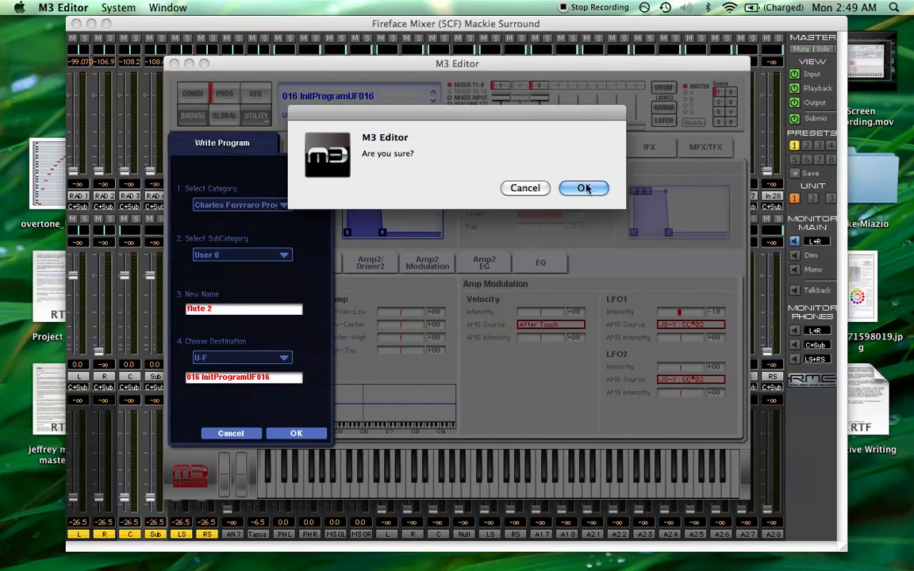
{"action": "left_click", "coordinate": [584, 187]}
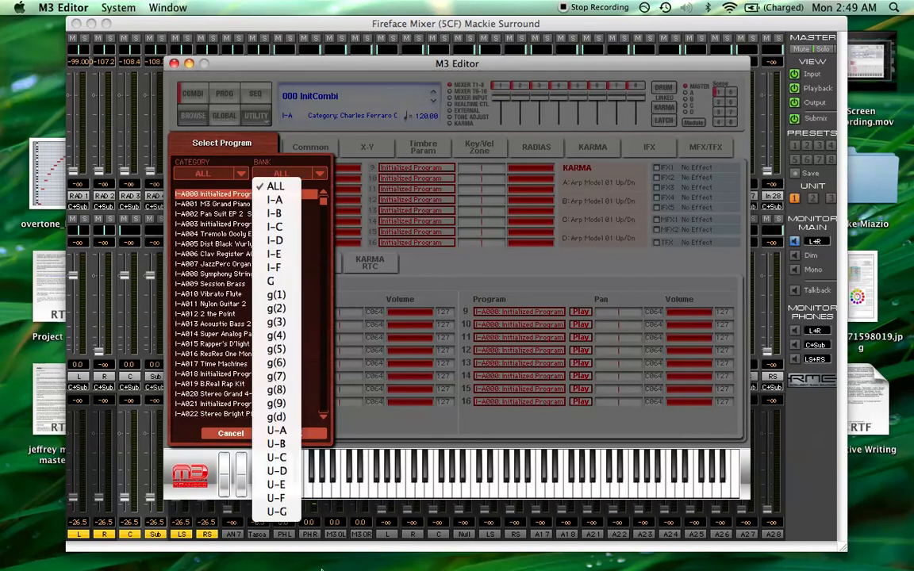
Assign program 'flute 2' from bank U-F to the Combi's first timbre.
{"action": "left_click", "coordinate": [285, 495]}
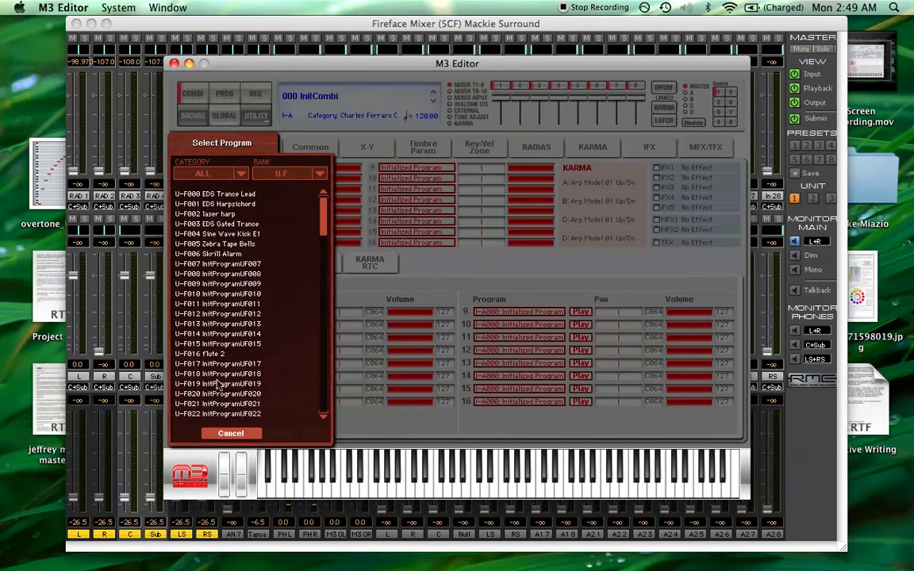
{"action": "scroll", "scroll_direction": "down", "scroll_amount": 3}
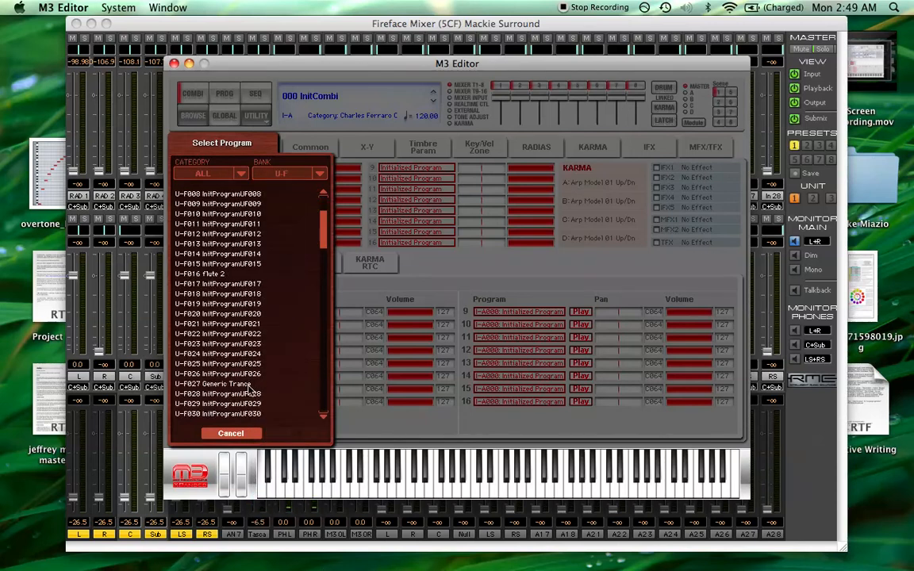
{"action": "scroll", "scroll_direction": "down", "scroll_amount": 3}
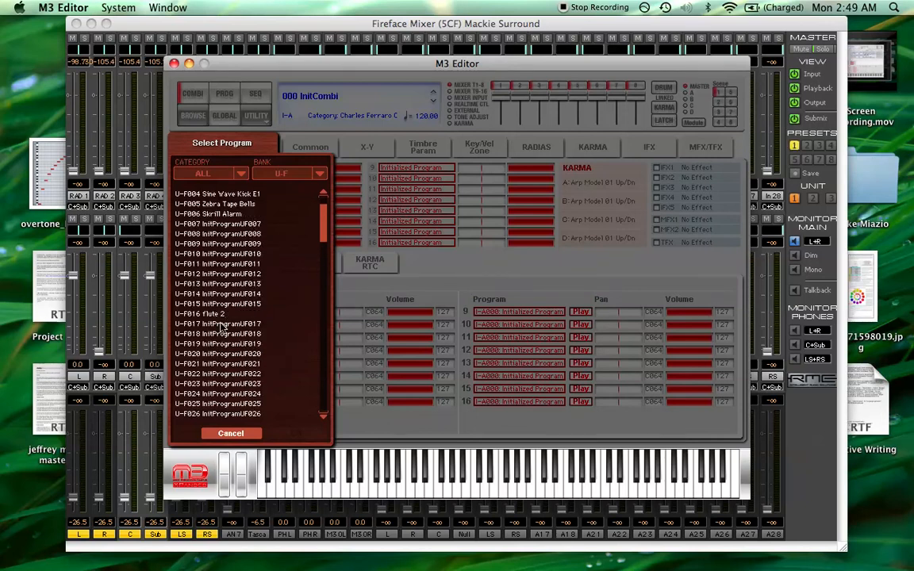
{"action": "scroll", "scroll_direction": "down", "scroll_amount": 3}
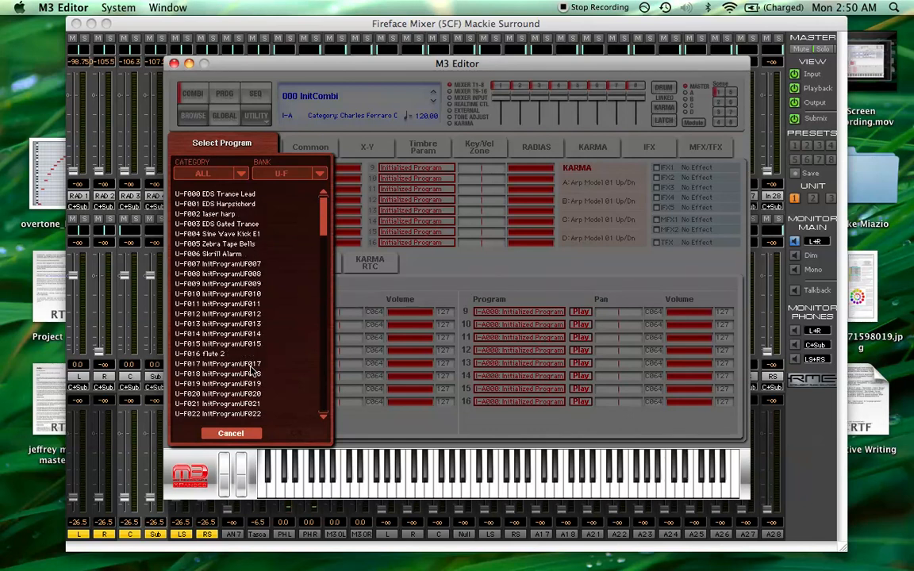
{"action": "left_click", "coordinate": [214, 353]}
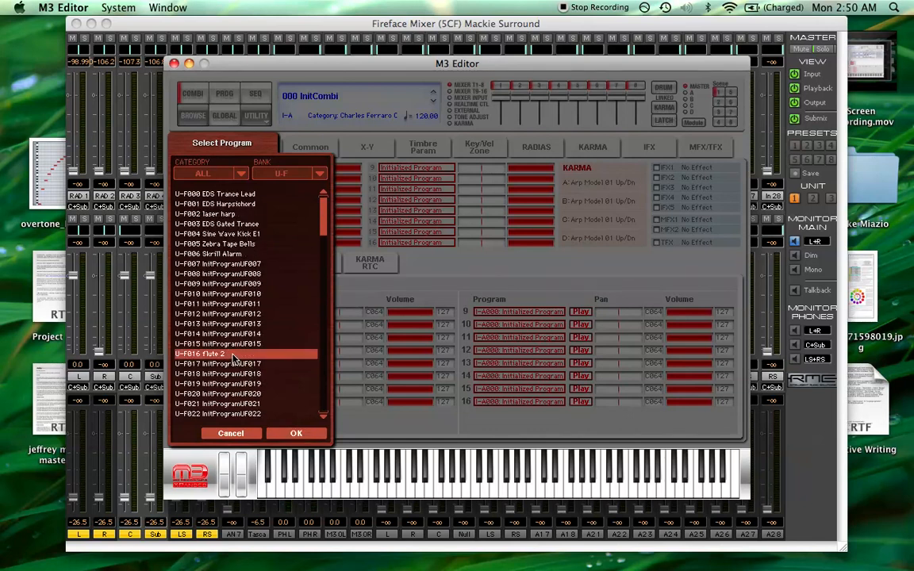
{"action": "left_click", "coordinate": [295, 433]}
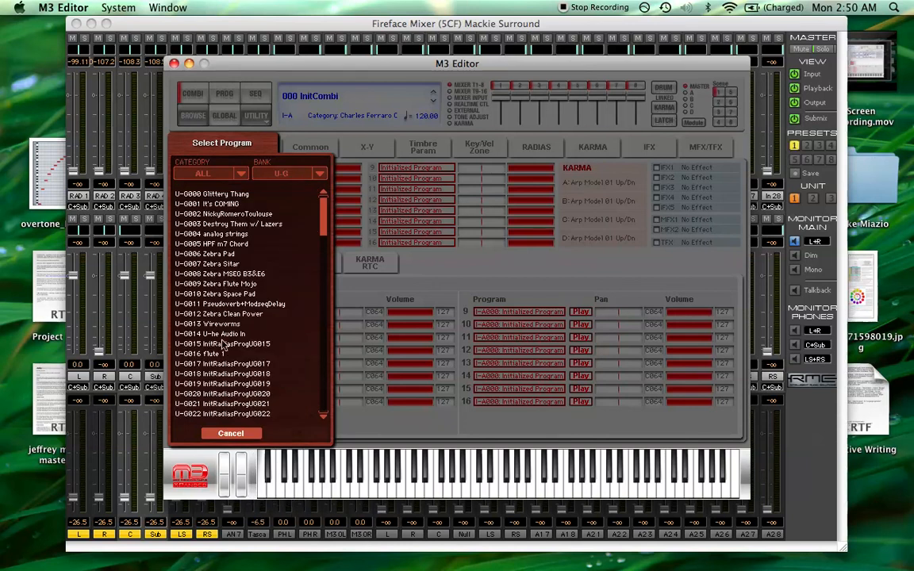
Assign program 'flute 1' to the Combi's second timbre.
{"action": "scroll", "scroll_direction": "down", "scroll_amount": 3}
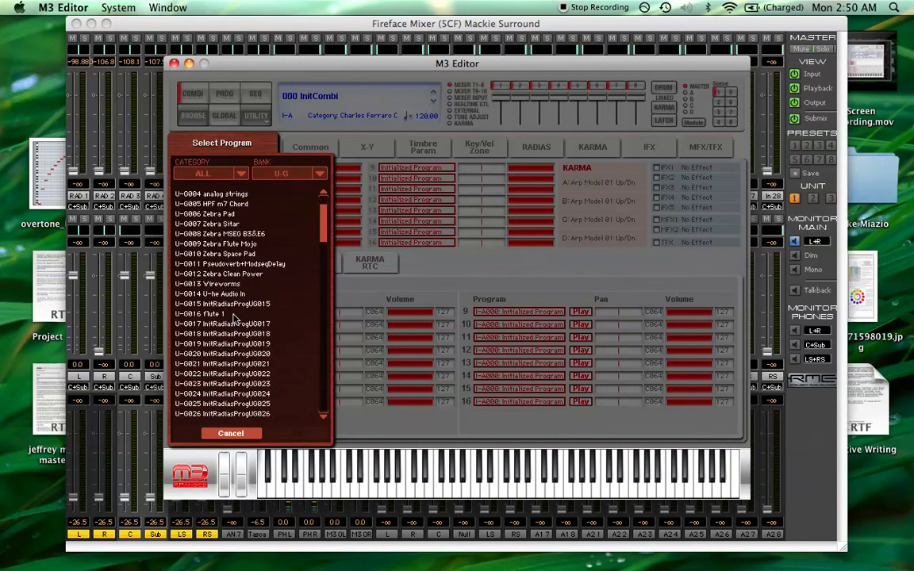
{"action": "left_click", "coordinate": [222, 314]}
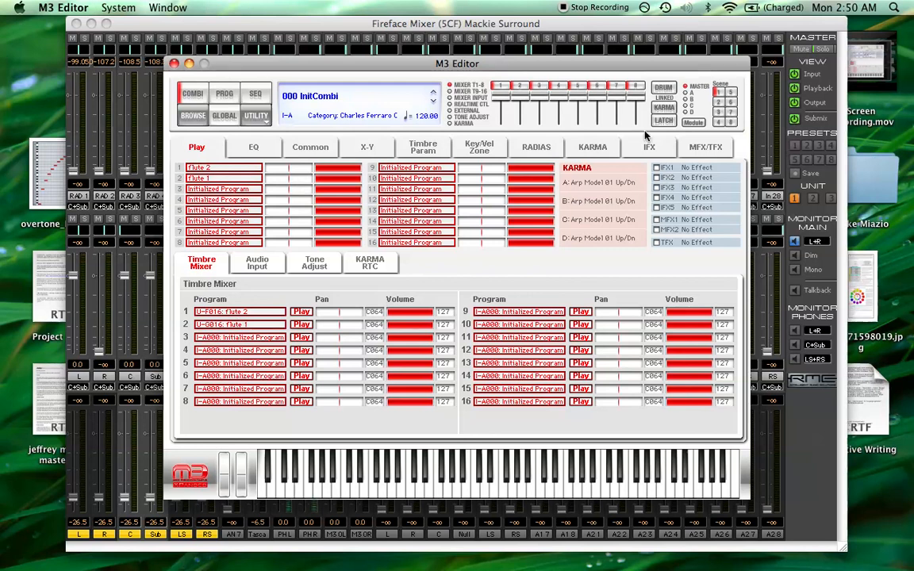
Glance at the timbre parameters, then bring up the IFX1 insert-effect chooser.
{"action": "left_click", "coordinate": [422, 146]}
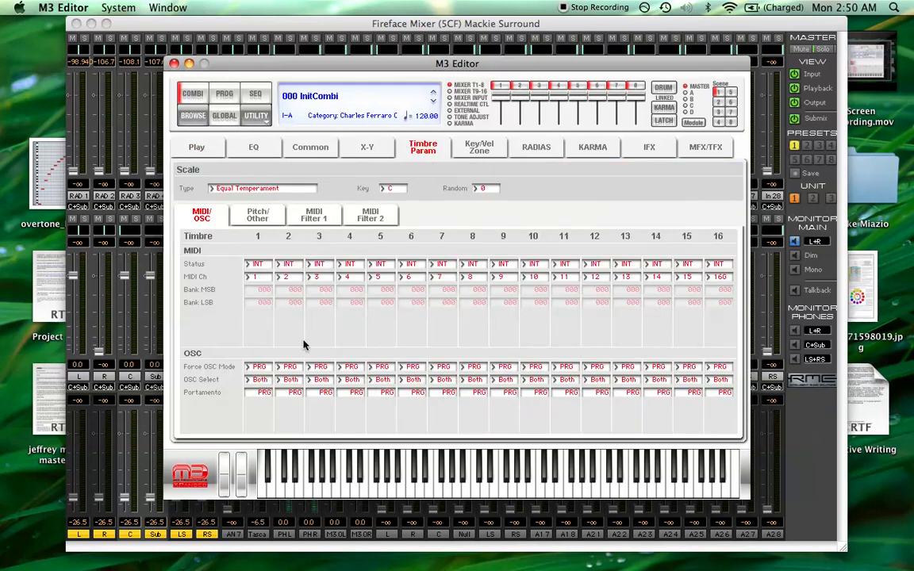
{"action": "left_click", "coordinate": [255, 276]}
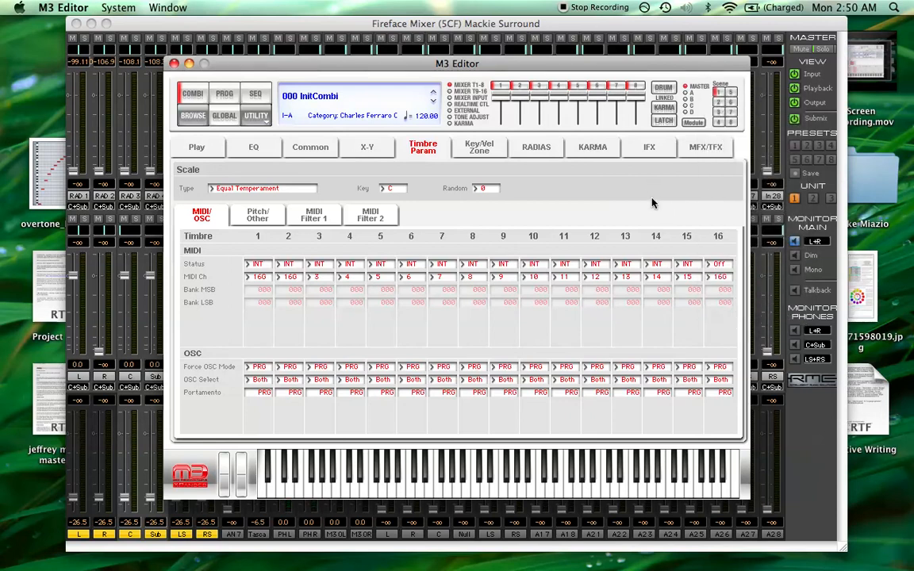
{"action": "left_click", "coordinate": [650, 146]}
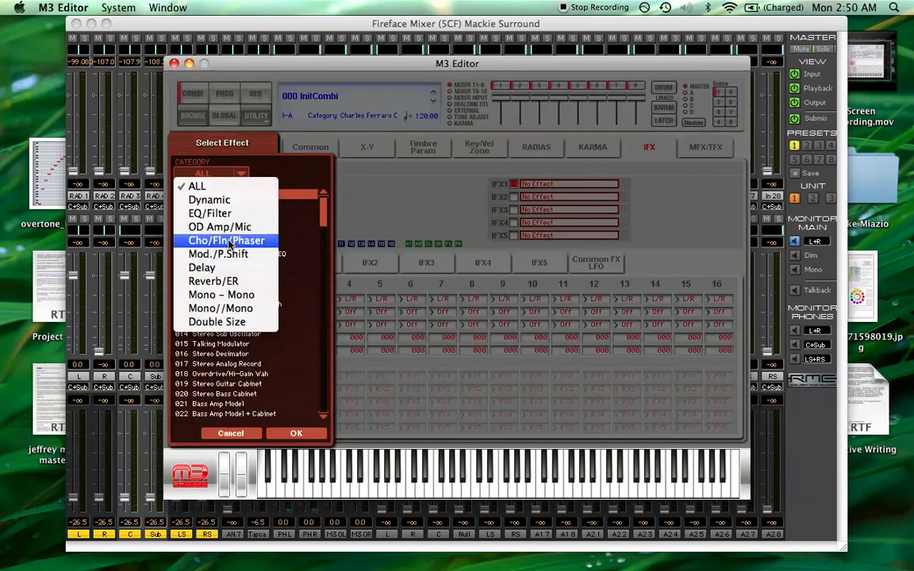
Assign Reverb Hall from the Reverb/ER category to insert effect 1 and view its routing.
{"action": "left_click", "coordinate": [212, 281]}
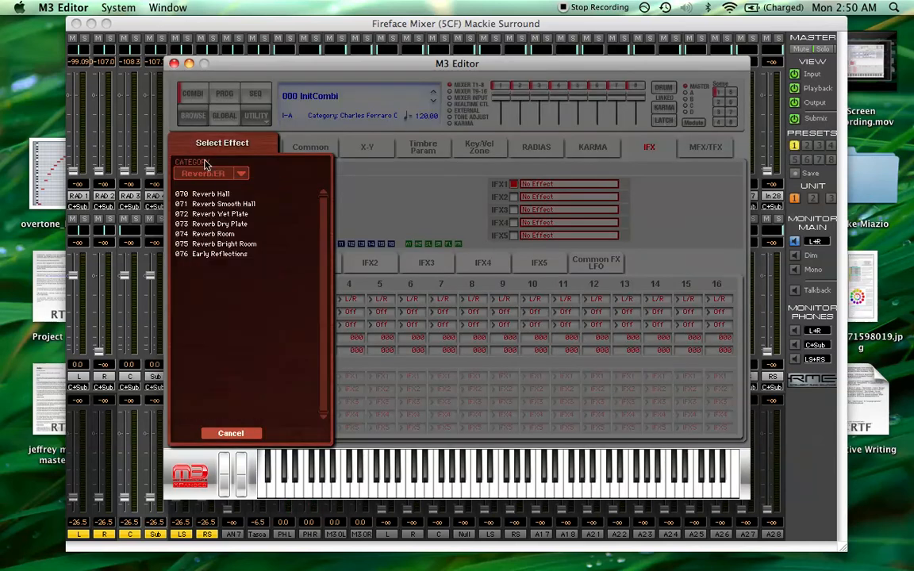
{"action": "left_click", "coordinate": [203, 193]}
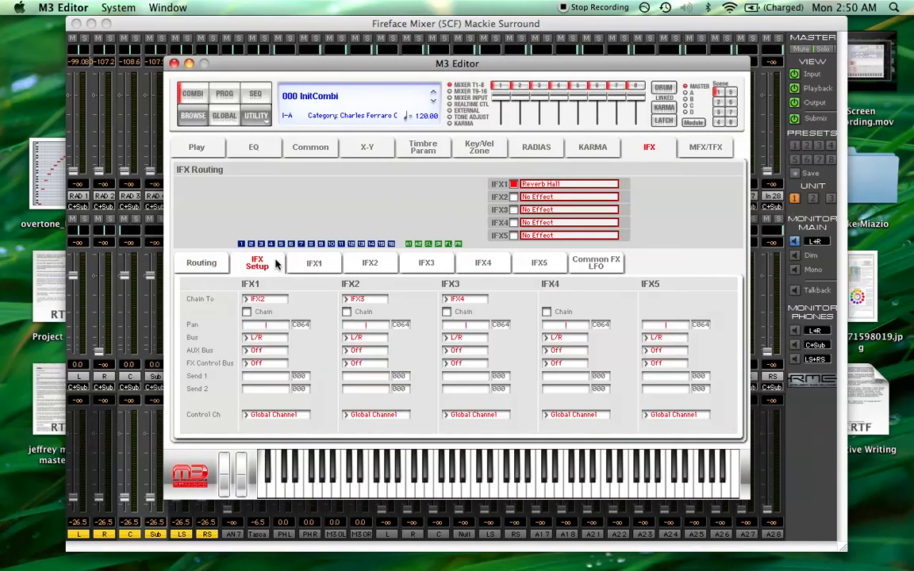
{"action": "left_click", "coordinate": [199, 263]}
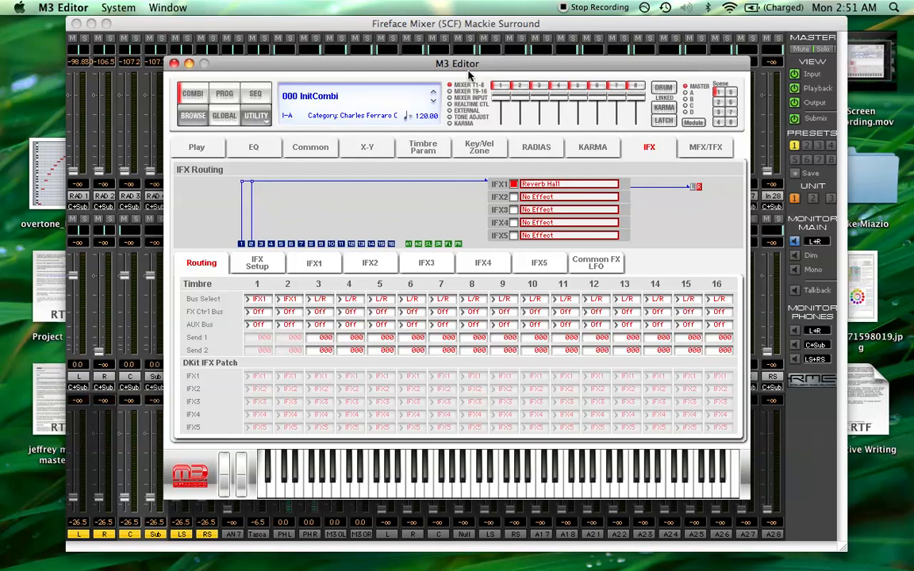
{"action": "mouse_move", "coordinate": [676, 156]}
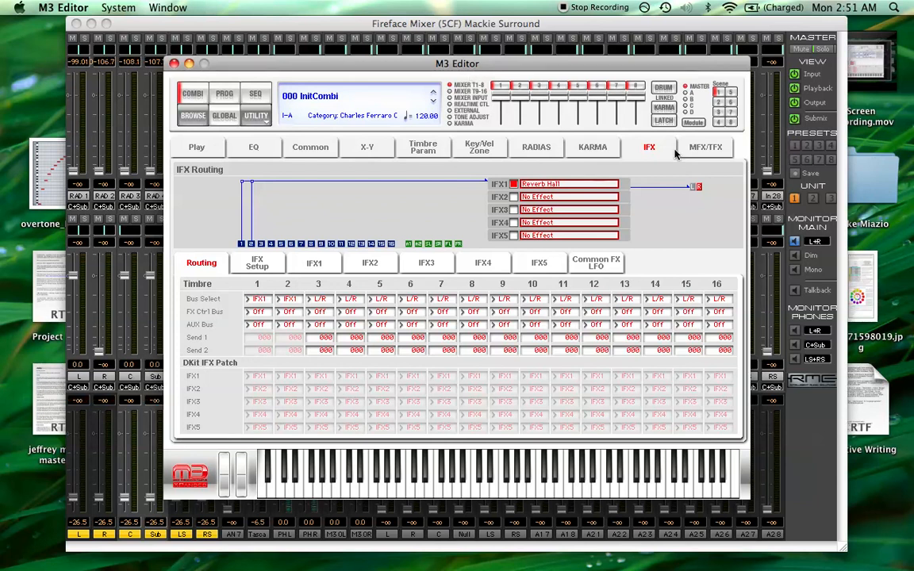